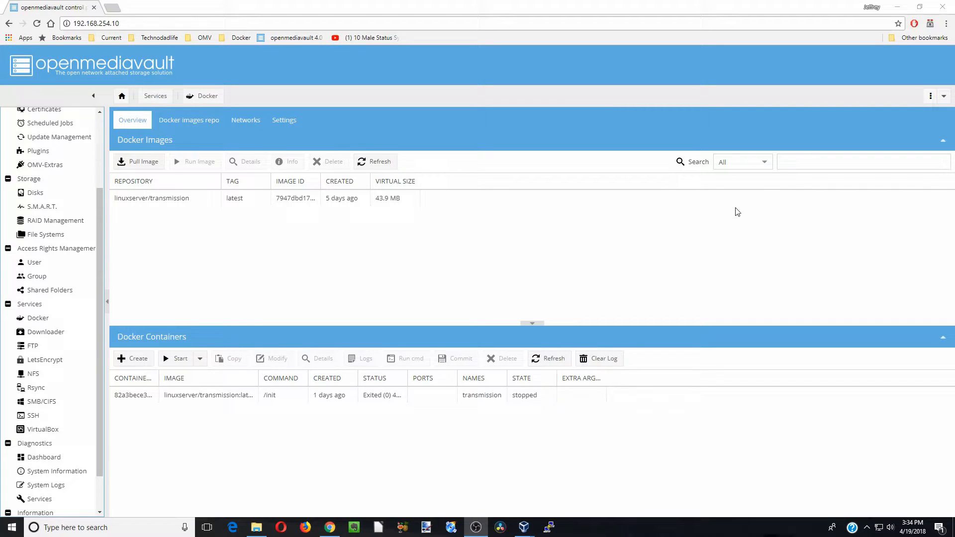
- Search for linuxserver/plex in Docker Images and pull the image
click(863, 161)
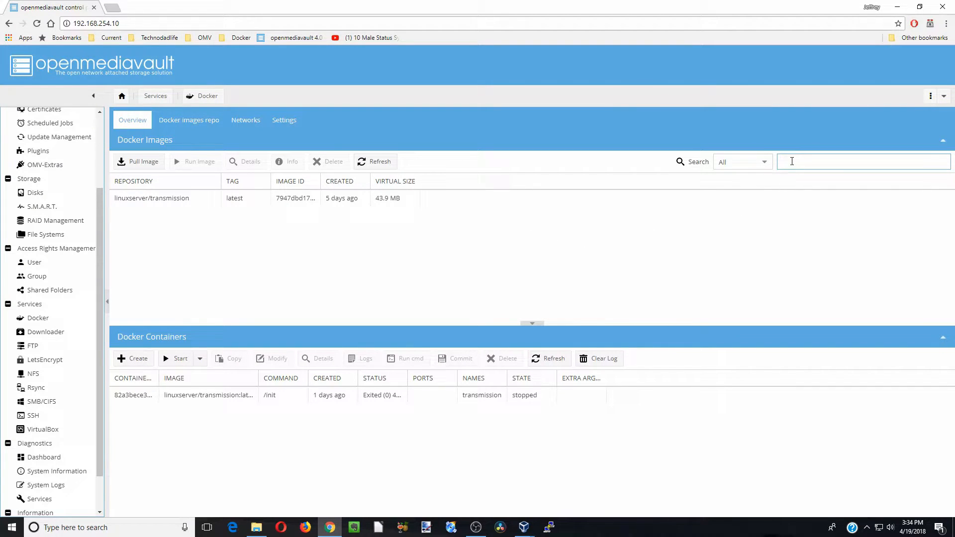
text(linu)
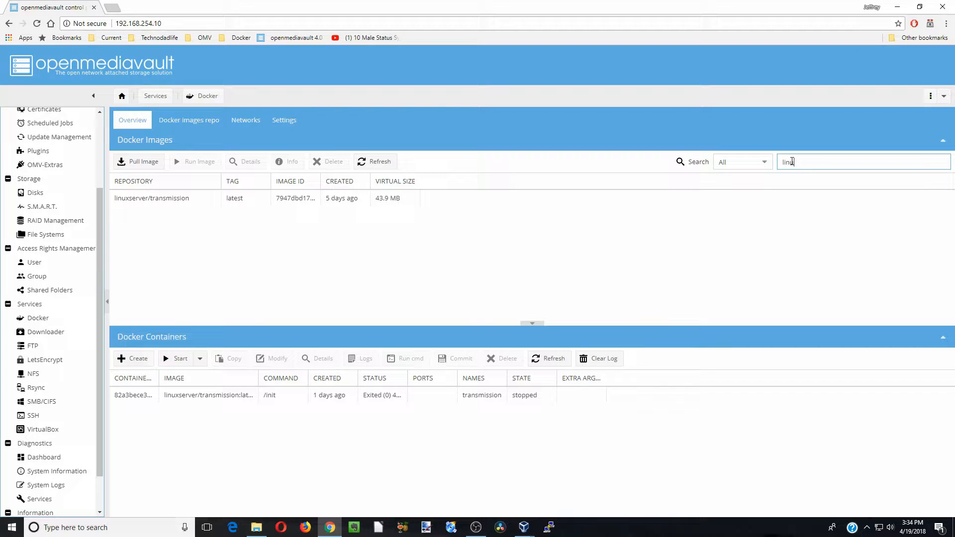
text(linuxserver/plex)
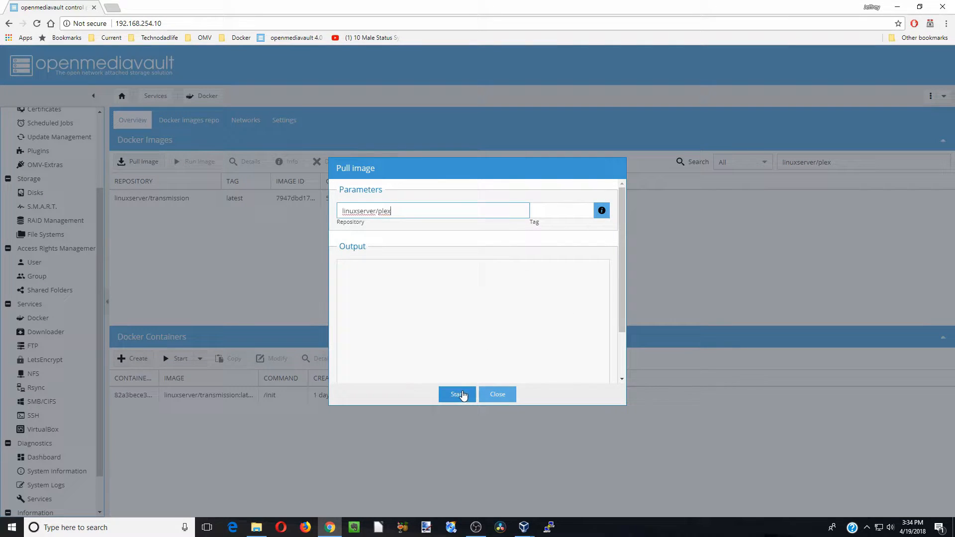
click(456, 394)
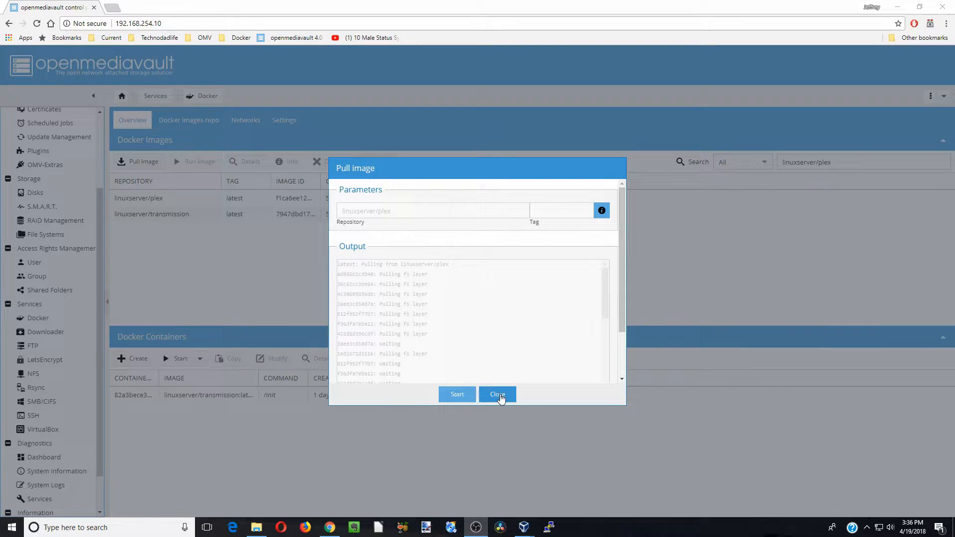
click(497, 394)
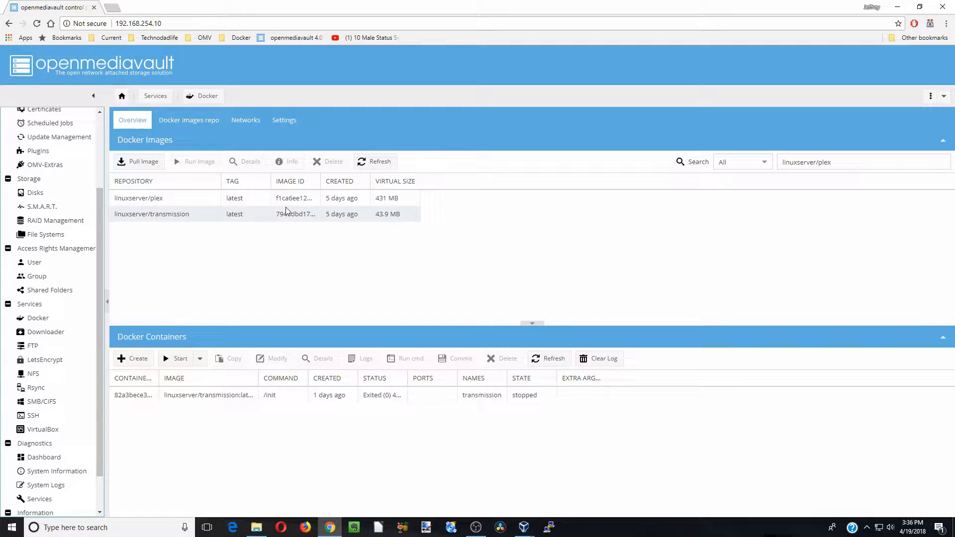
- Review the Usage section of the linuxserver/plex Docker Hub page
click(164, 198)
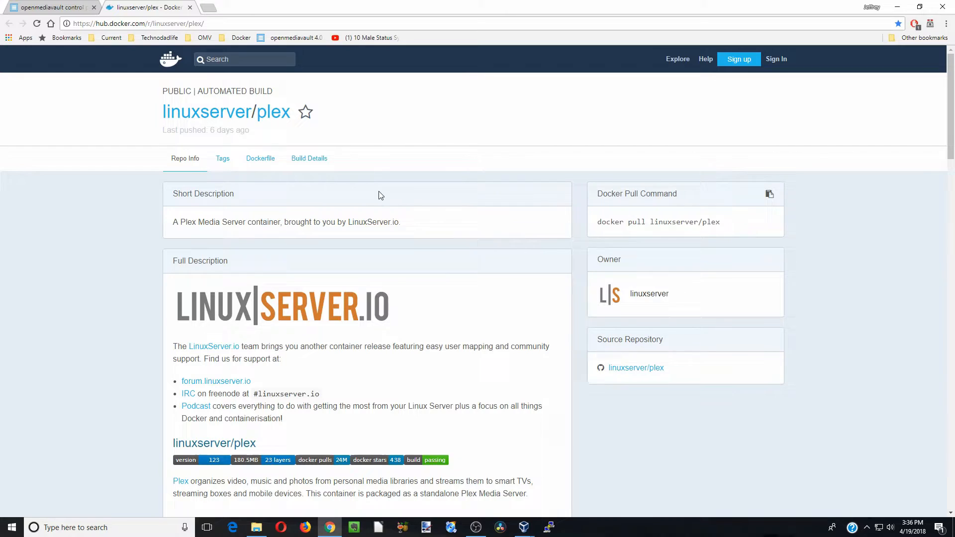
scroll(down, 3)
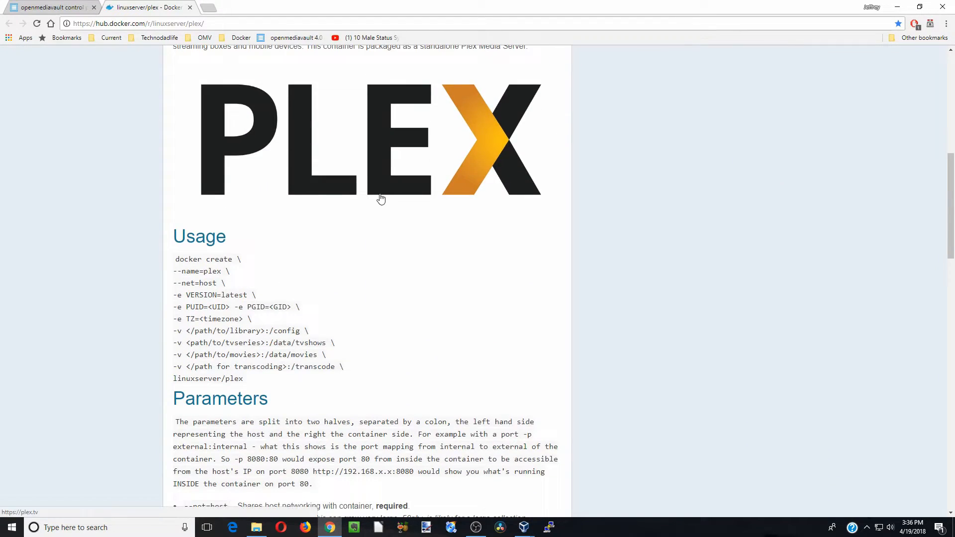
scroll(down, 3)
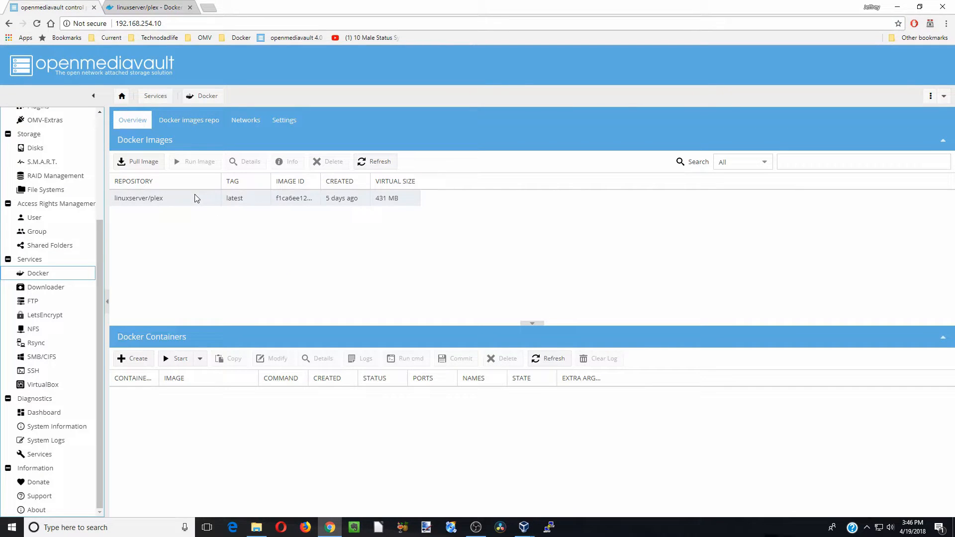
- Run the plex image as a container named plex with restart policy always and host network mode
click(164, 197)
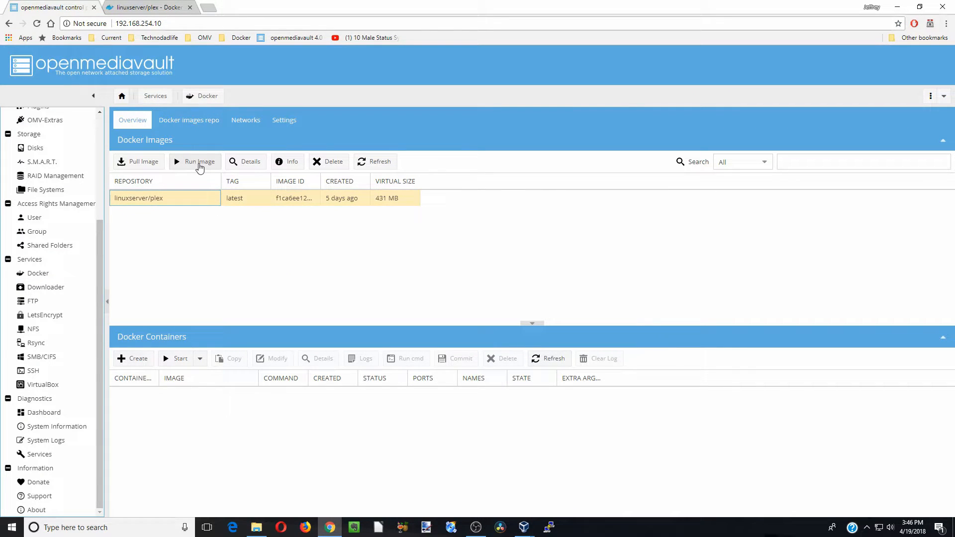
click(199, 162)
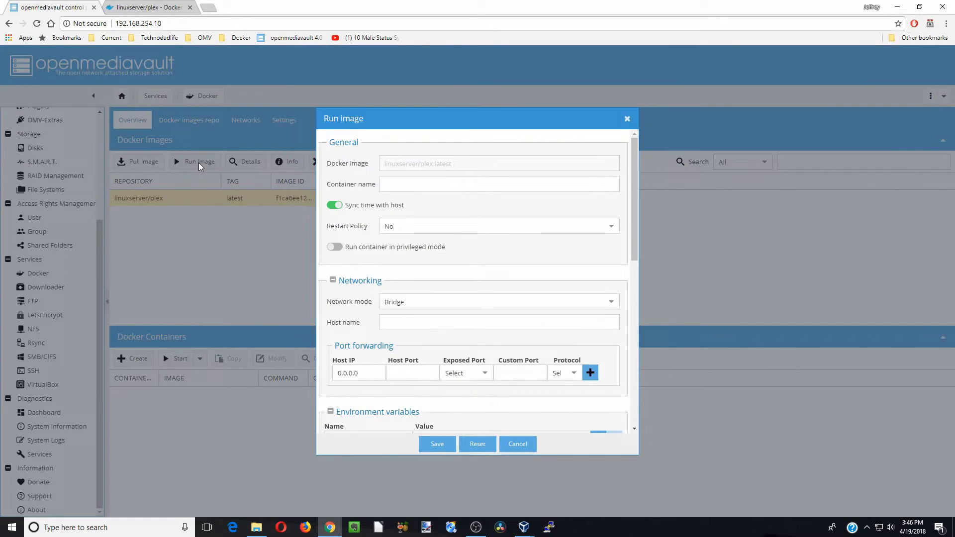
click(498, 184)
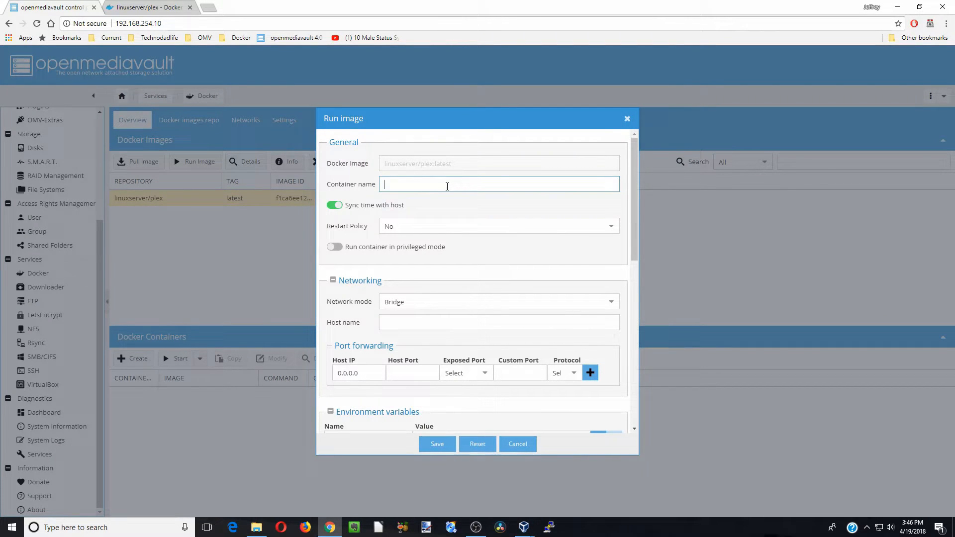
text(plex)
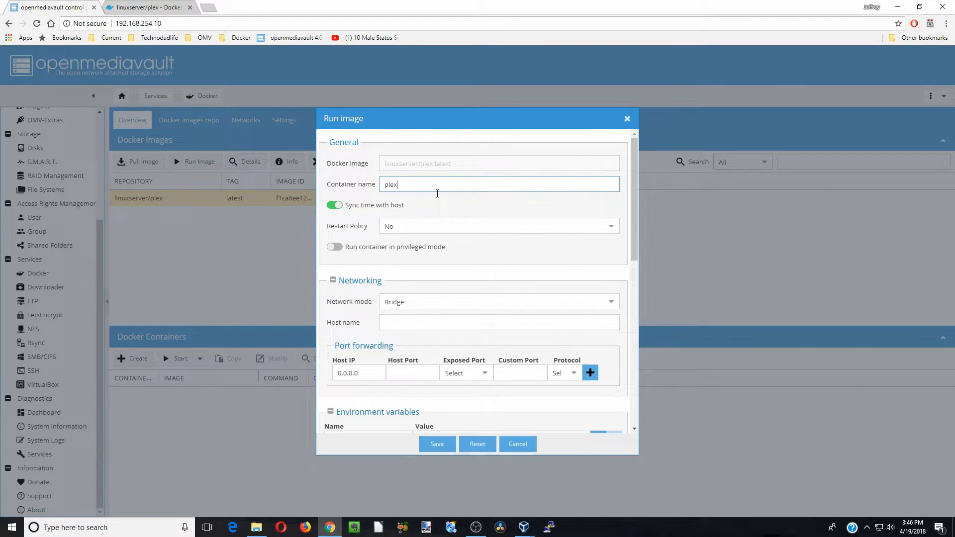
click(497, 226)
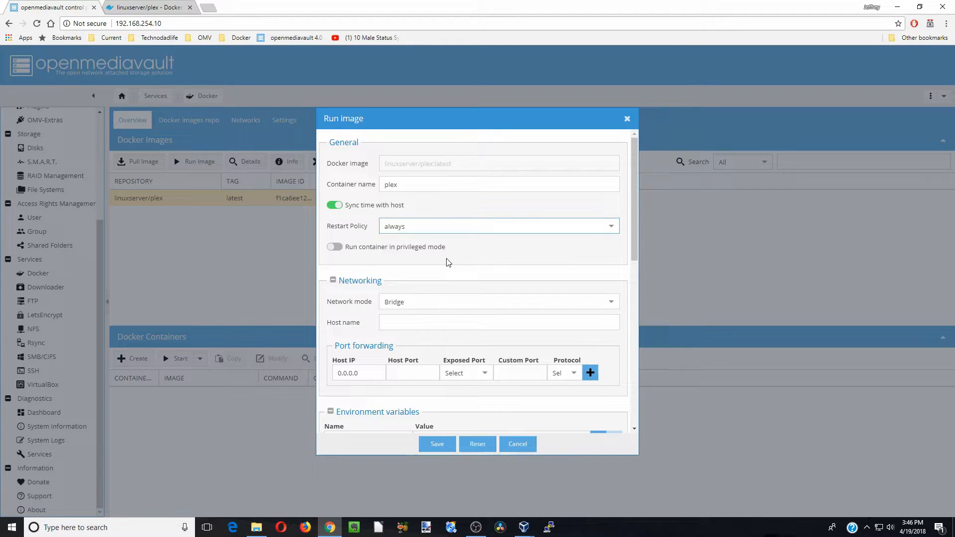
click(498, 301)
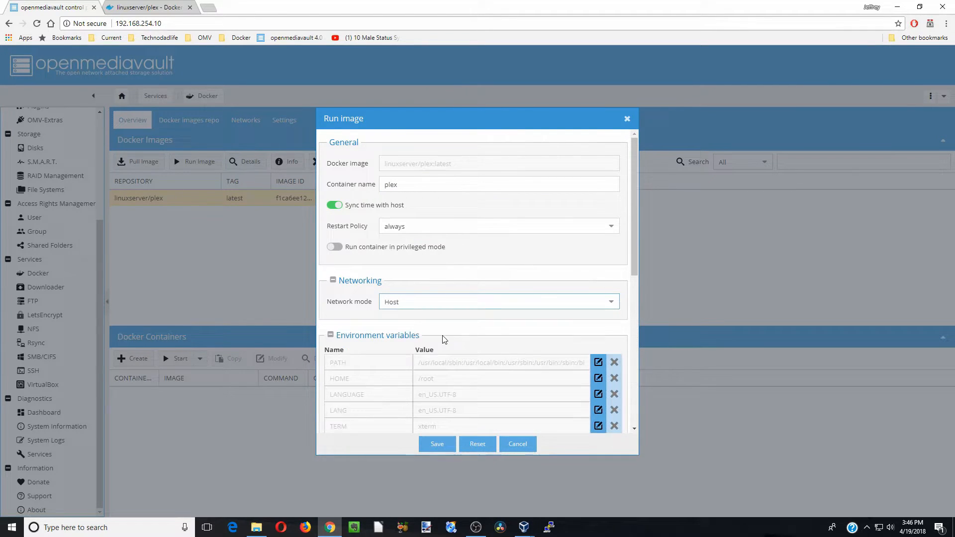
scroll(down, 3)
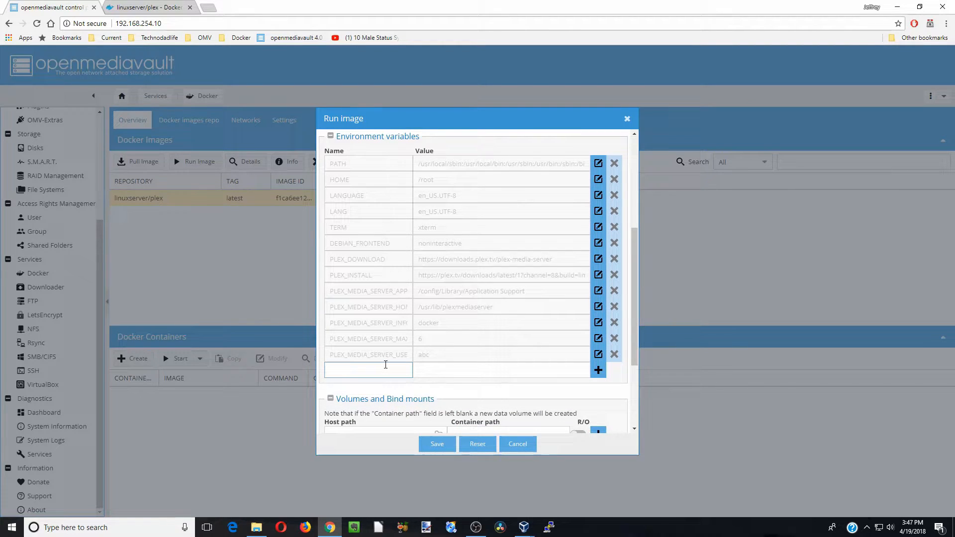
- Add environment variables PUID = 1000 and PGID = 100 to the container form
text(P)
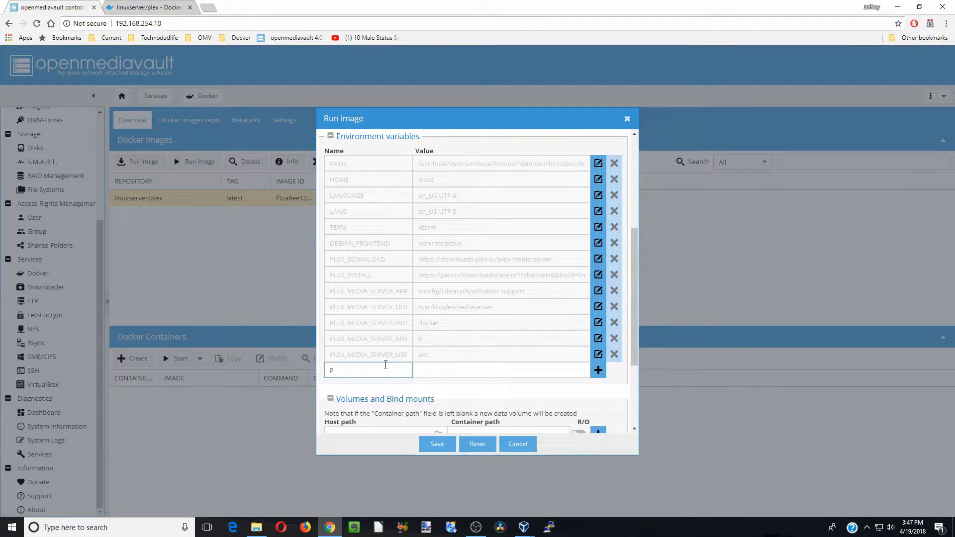
text(UID)
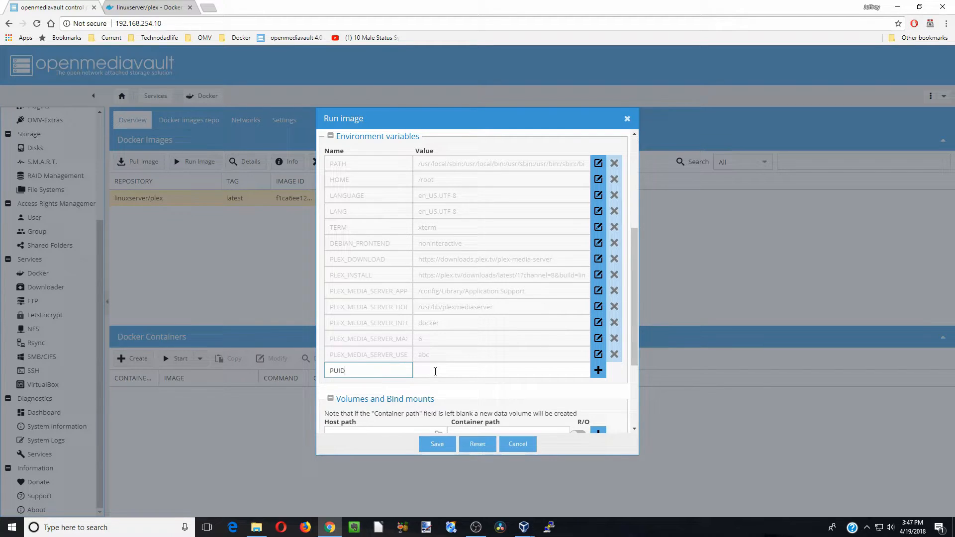
text(1000)
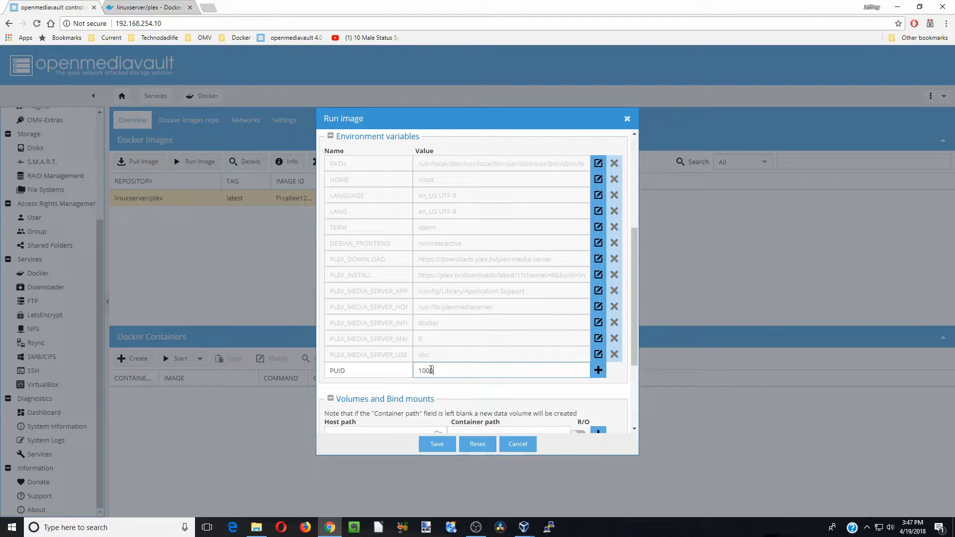
click(598, 370)
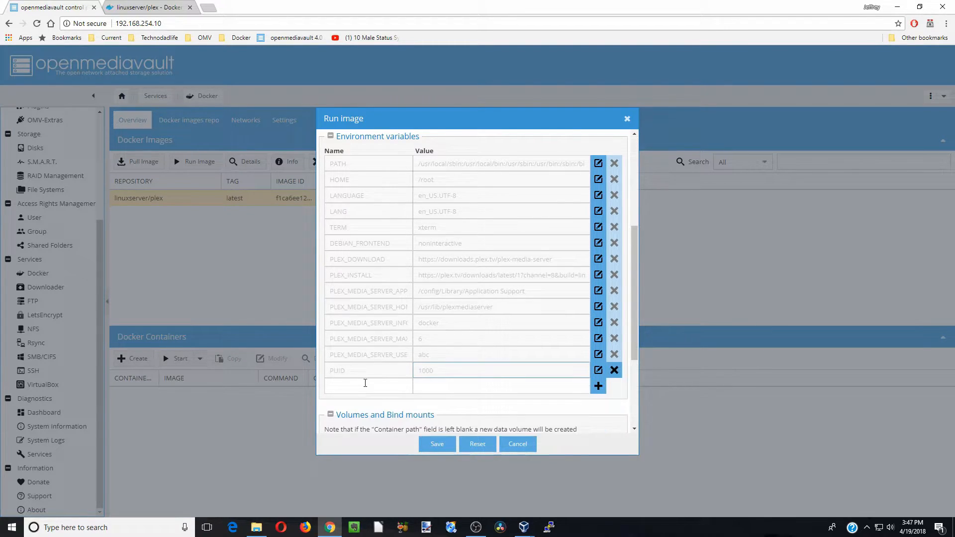
text(PGID)
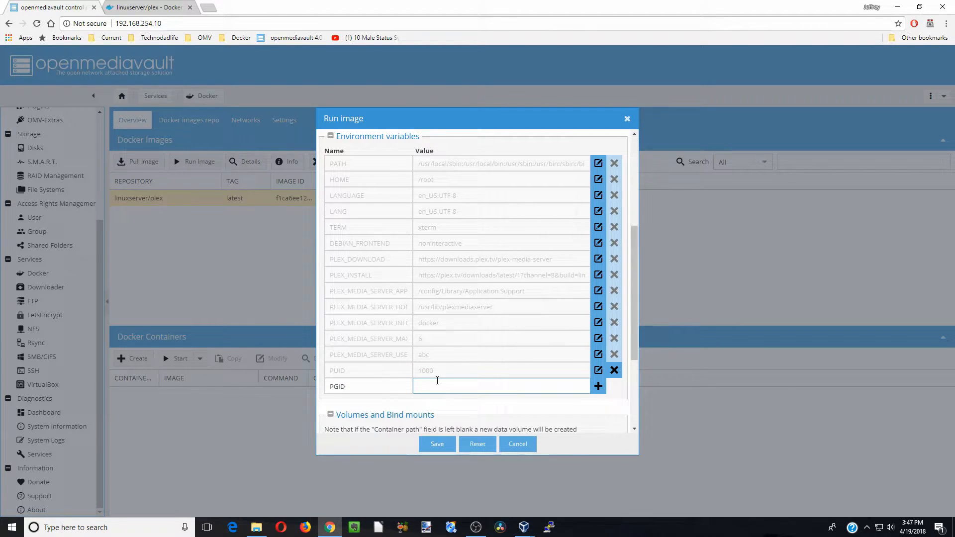
text(100)
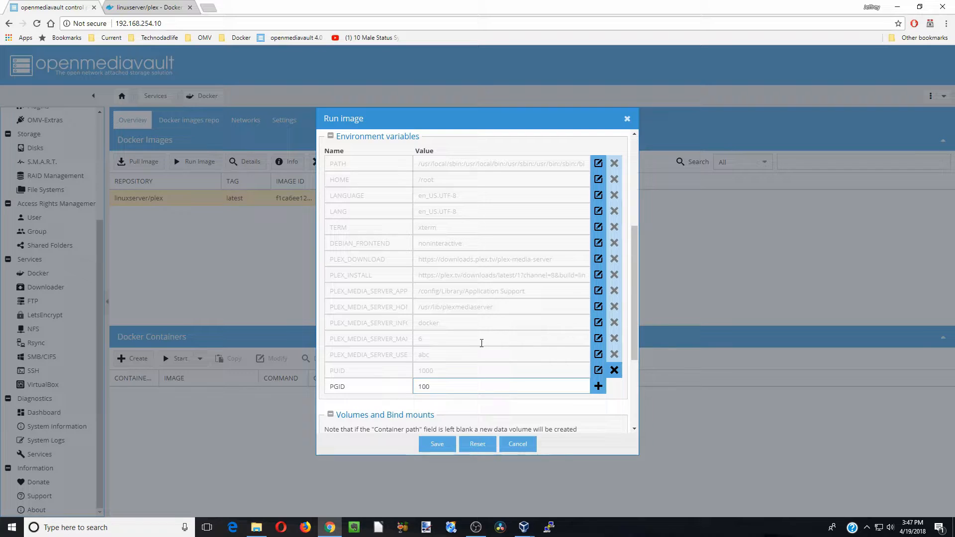
click(598, 386)
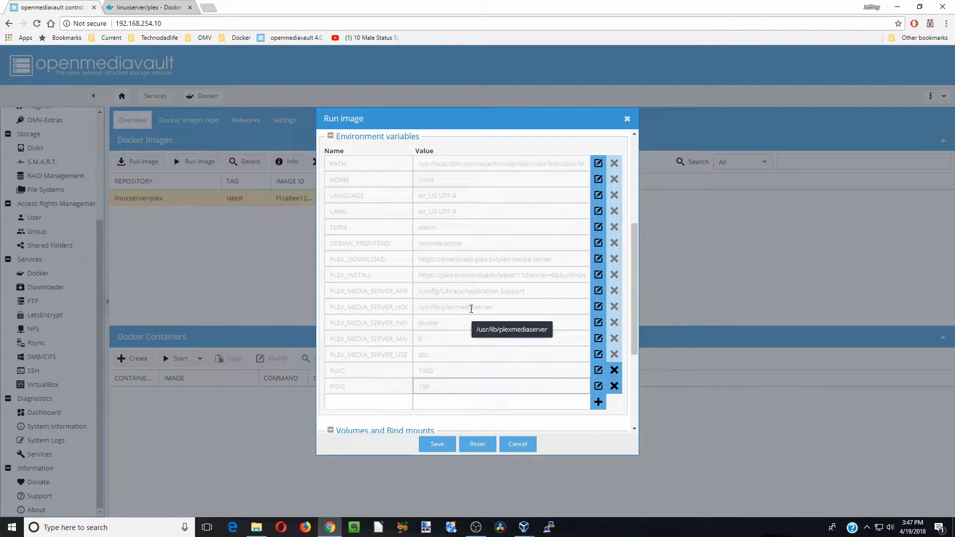
scroll(down, 3)
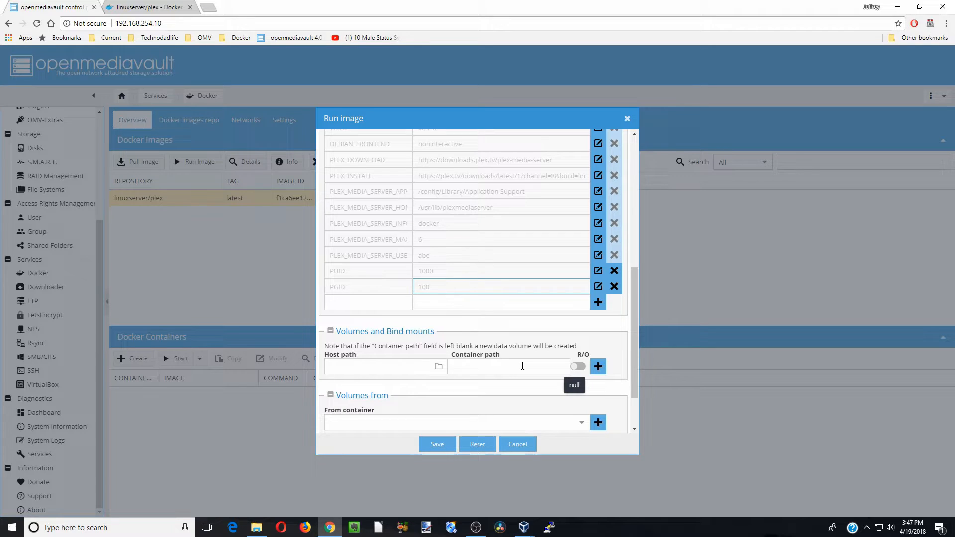
- Set the first volume's container path to /config and browse sharedfolders > config for its host path
click(509, 366)
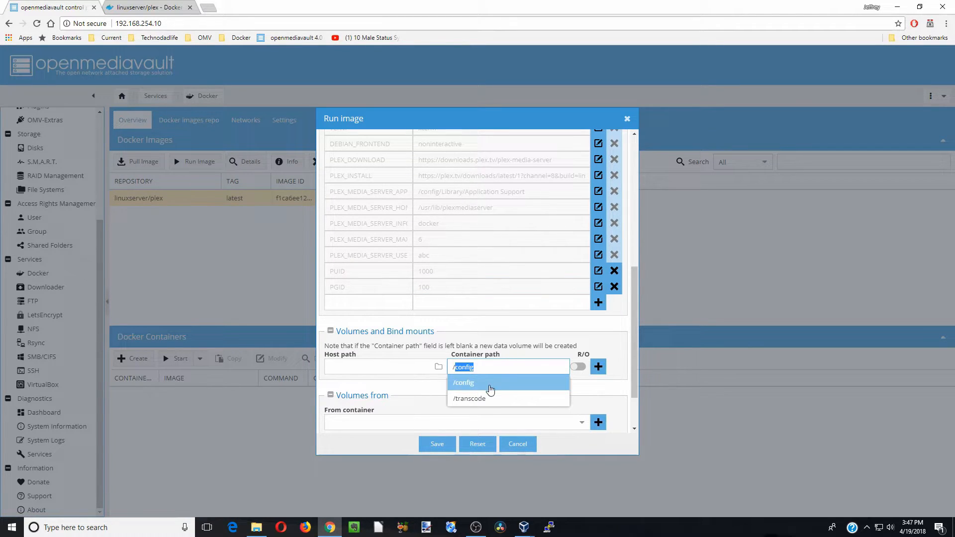
click(462, 382)
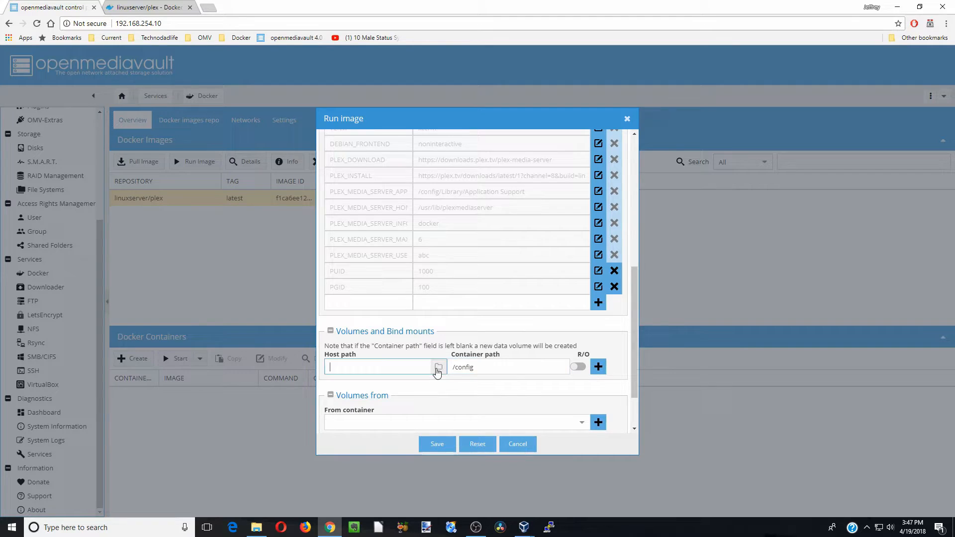
click(437, 367)
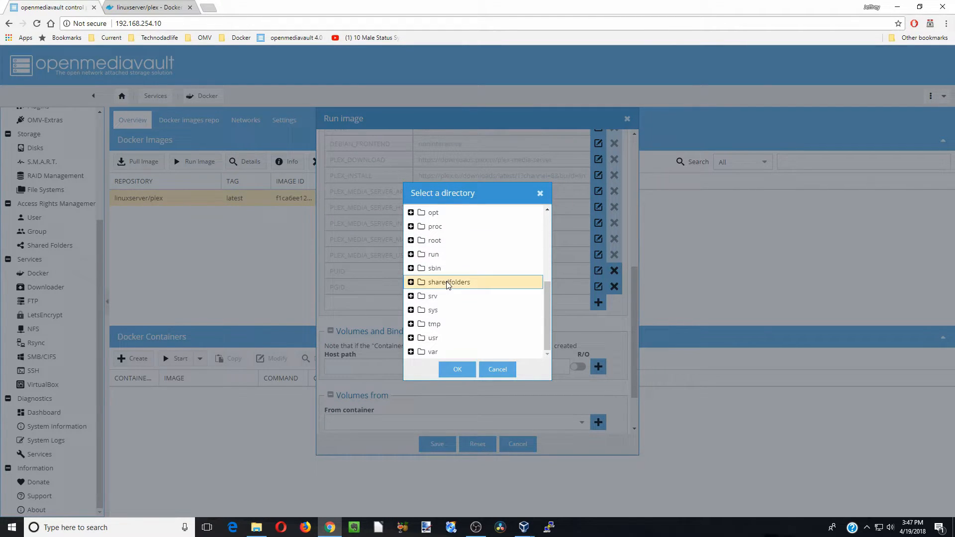
click(411, 282)
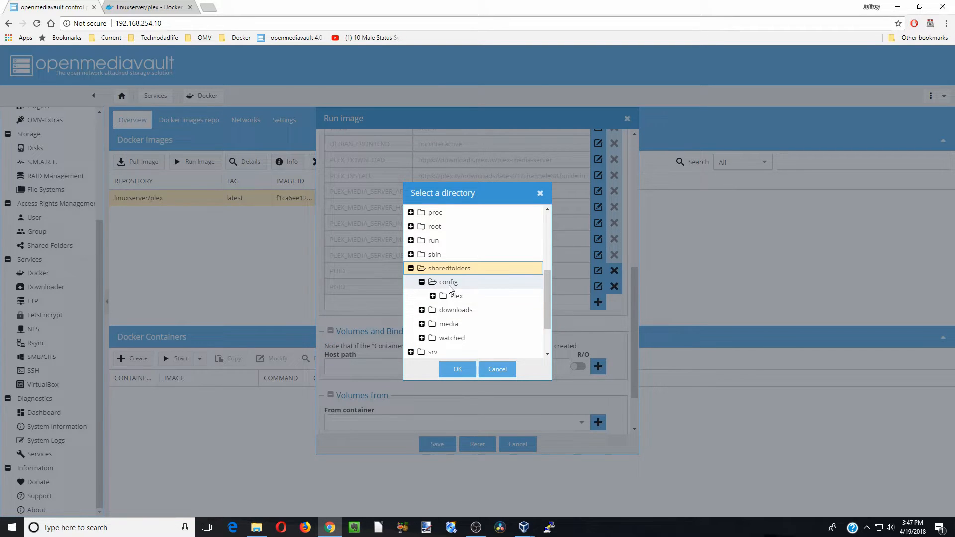
mouse_move(452, 309)
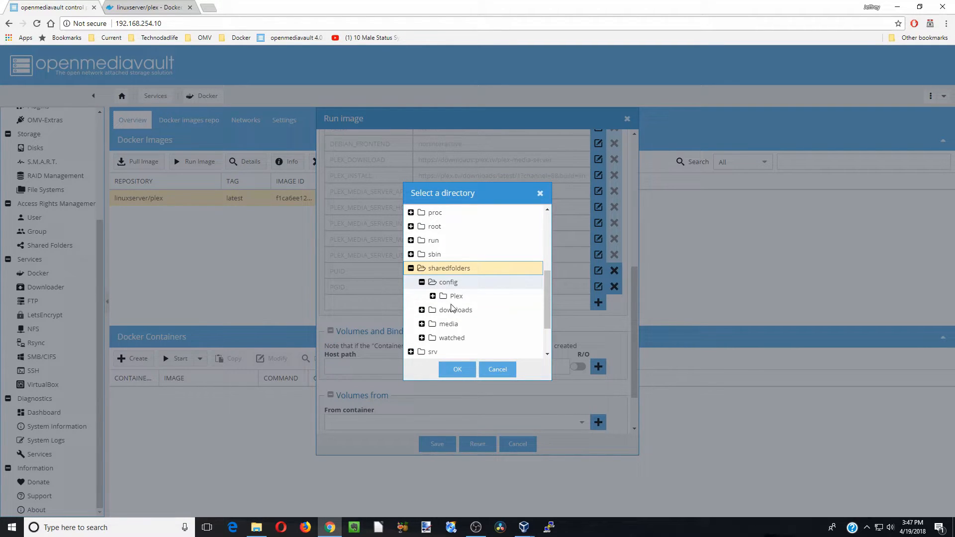
- Check the OVM4 config and media shares in File Explorer, ending in media's Movies, Music, Photos, TV folders
click(256, 528)
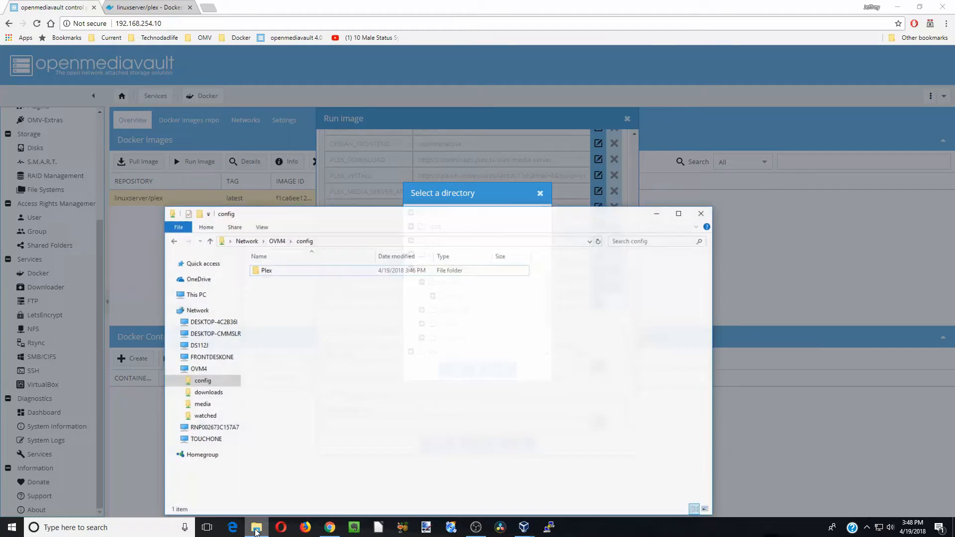
click(209, 234)
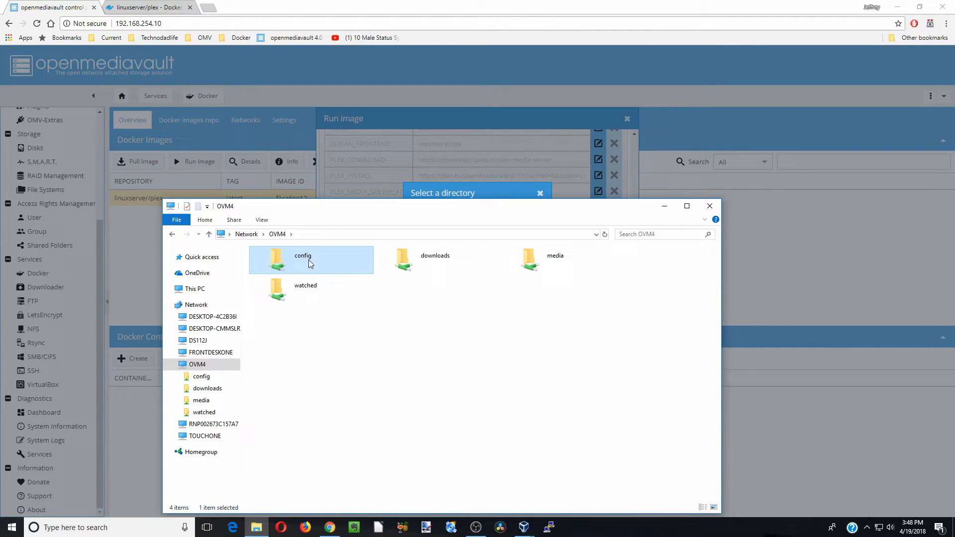
double_click(302, 259)
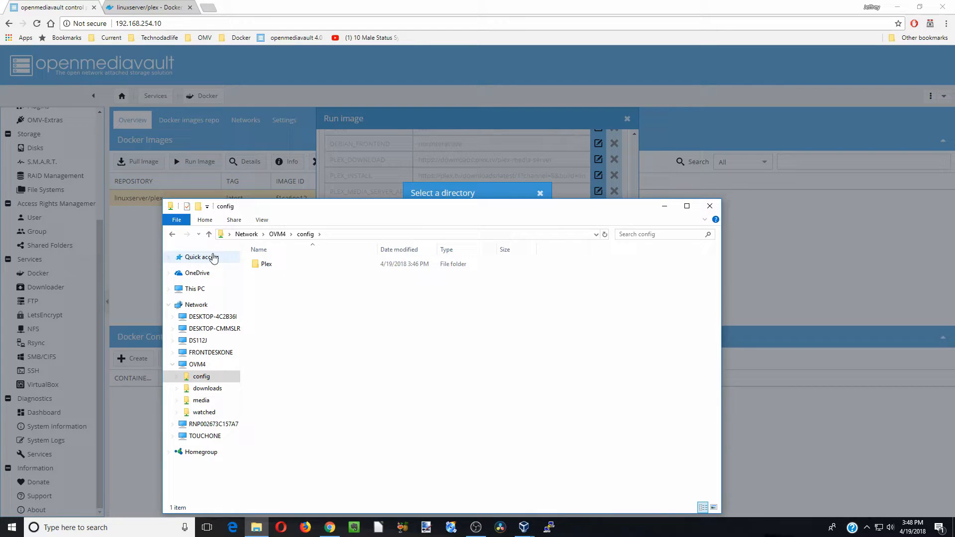
click(208, 234)
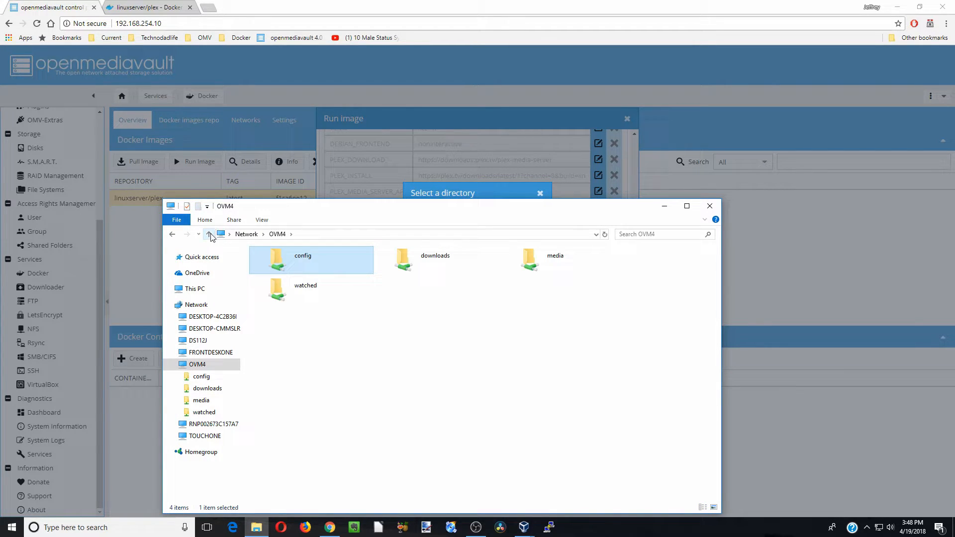
click(554, 260)
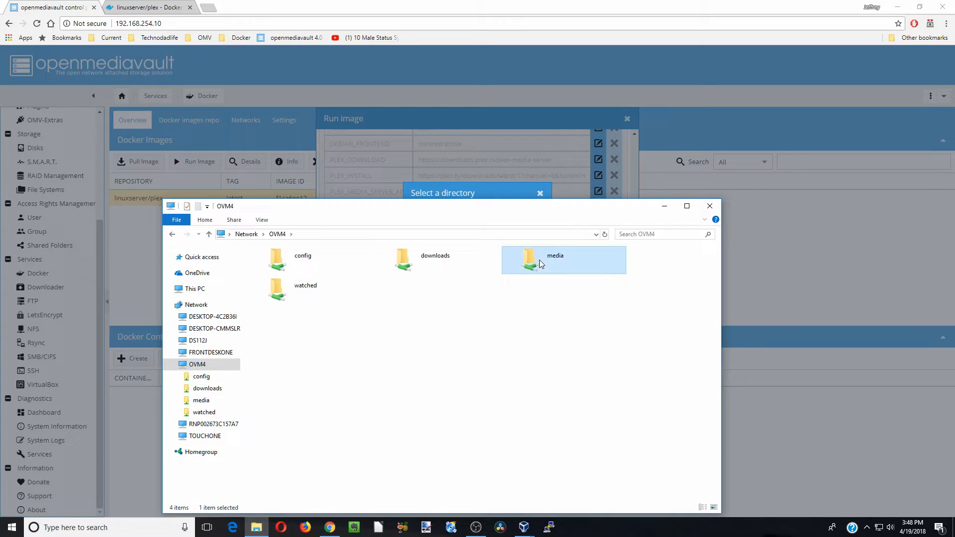
double_click(555, 256)
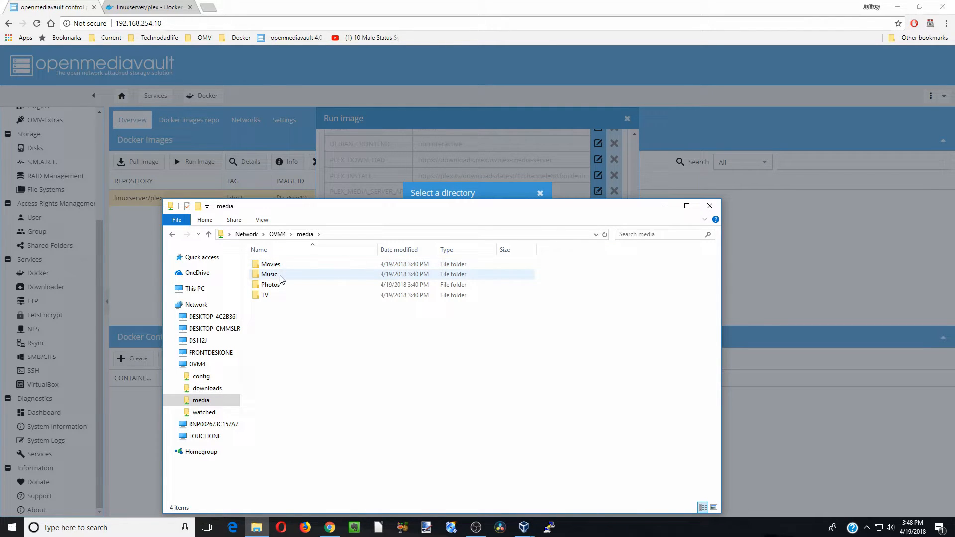
click(264, 295)
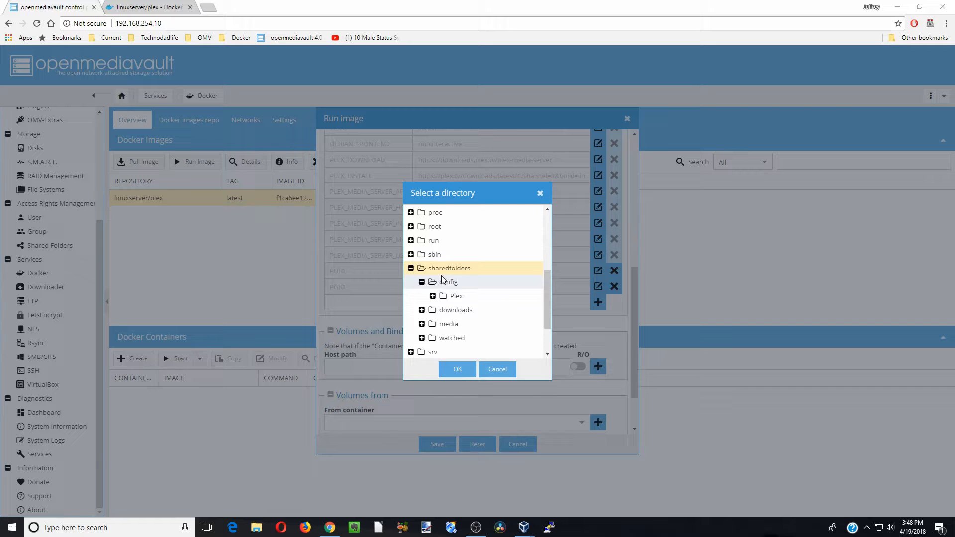
- Map /sharedfolders/config/Plex to /config and pair /sharedfolders with /transcode in a second row
click(455, 296)
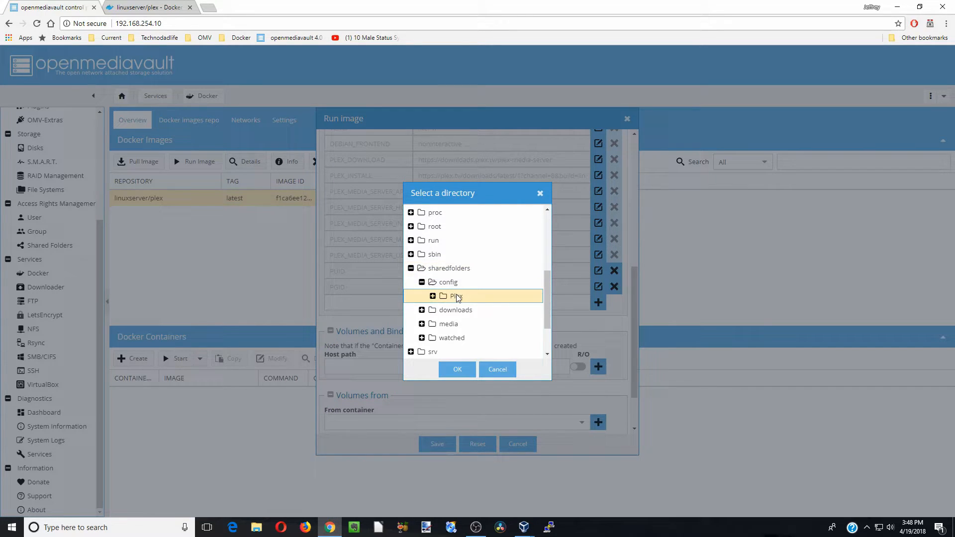
click(456, 369)
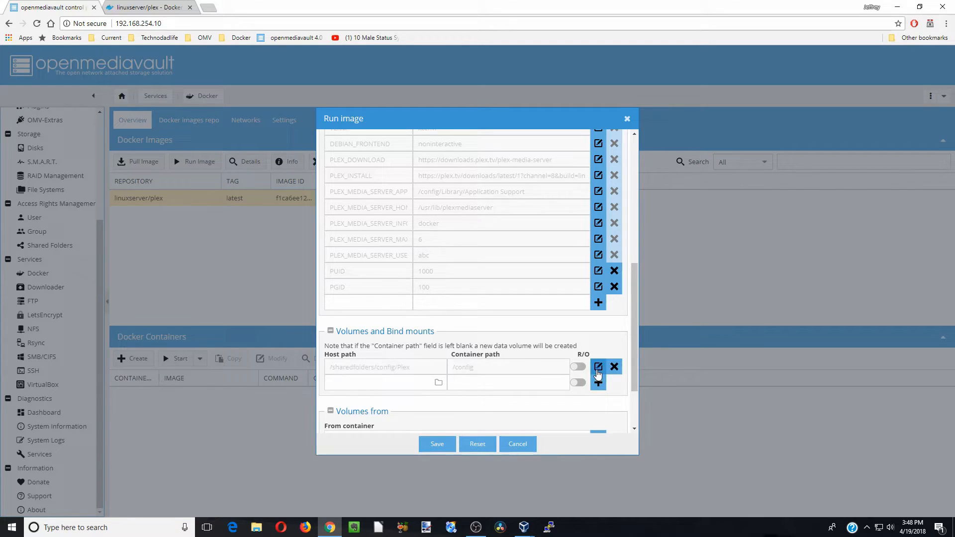
click(507, 382)
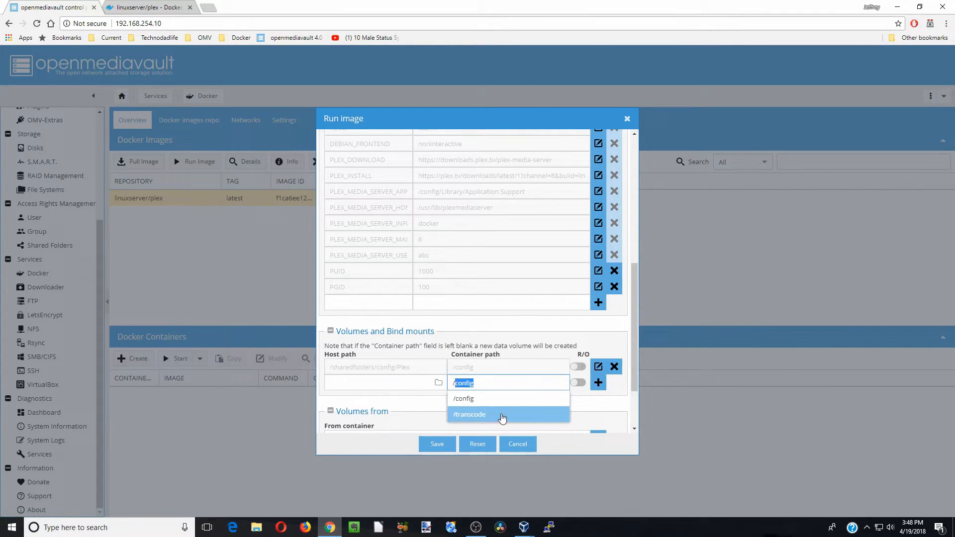
click(439, 382)
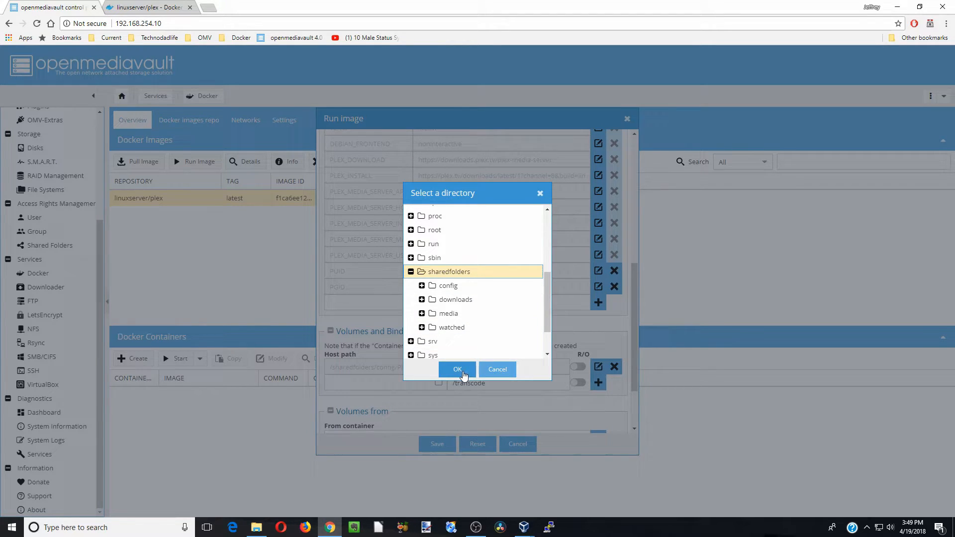
click(456, 369)
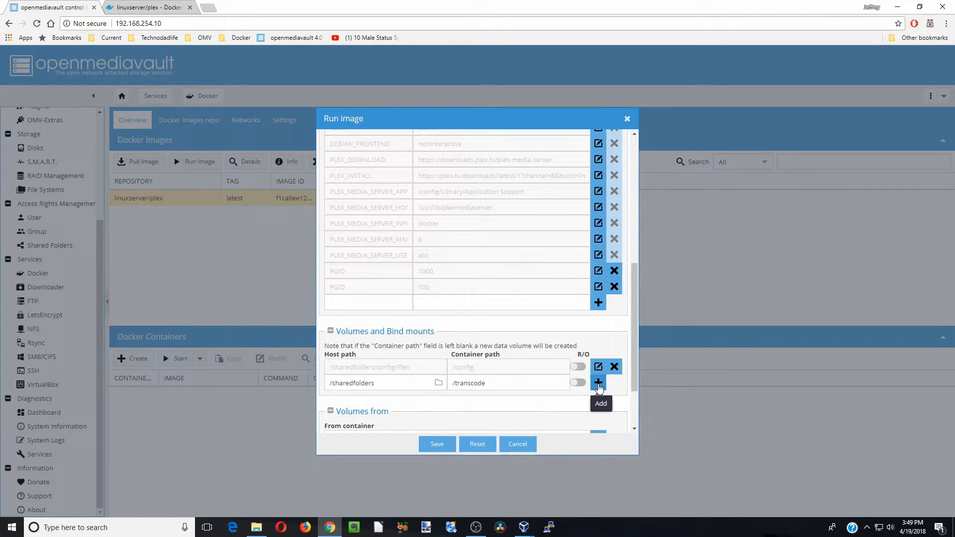
- Add the /transcode mount, then bind /sharedfolders/media to /media and add it
click(598, 383)
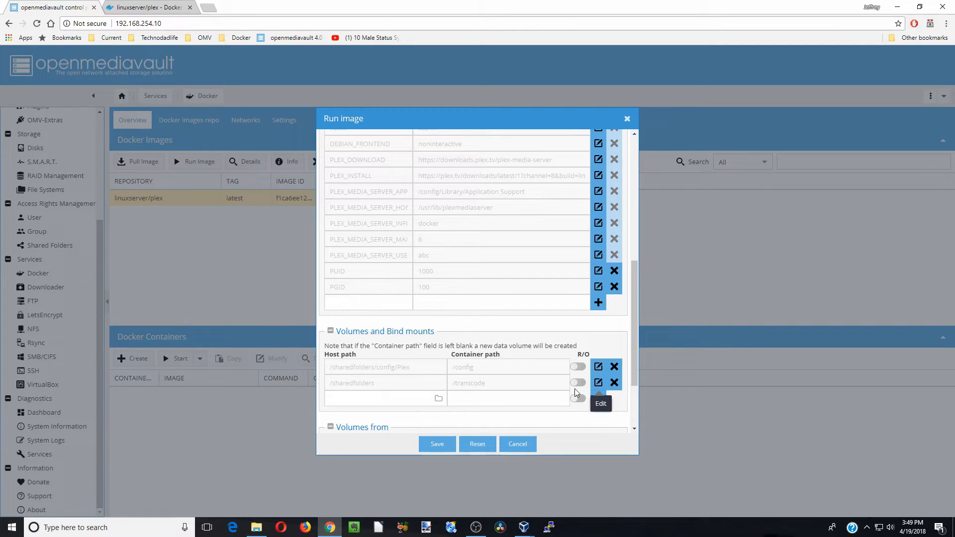
click(508, 398)
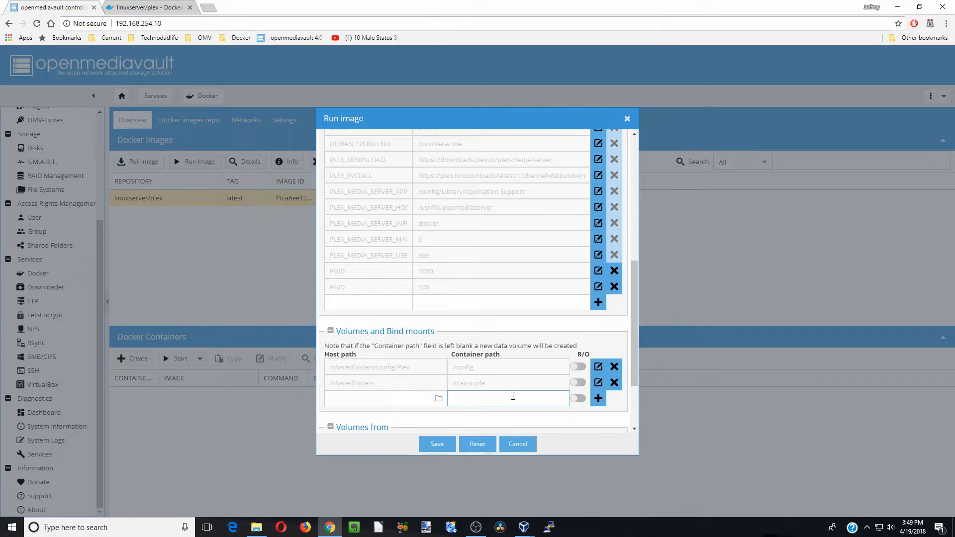
text(/media)
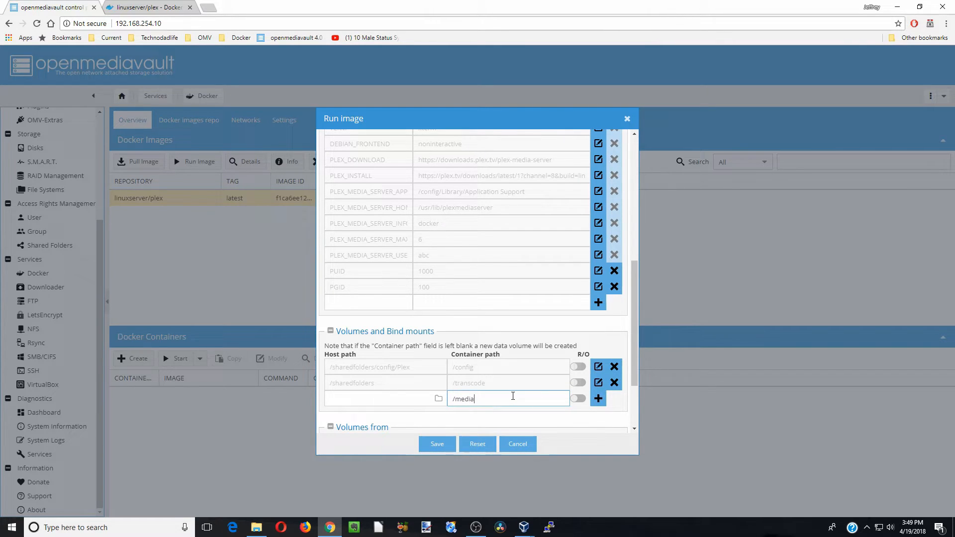
click(439, 398)
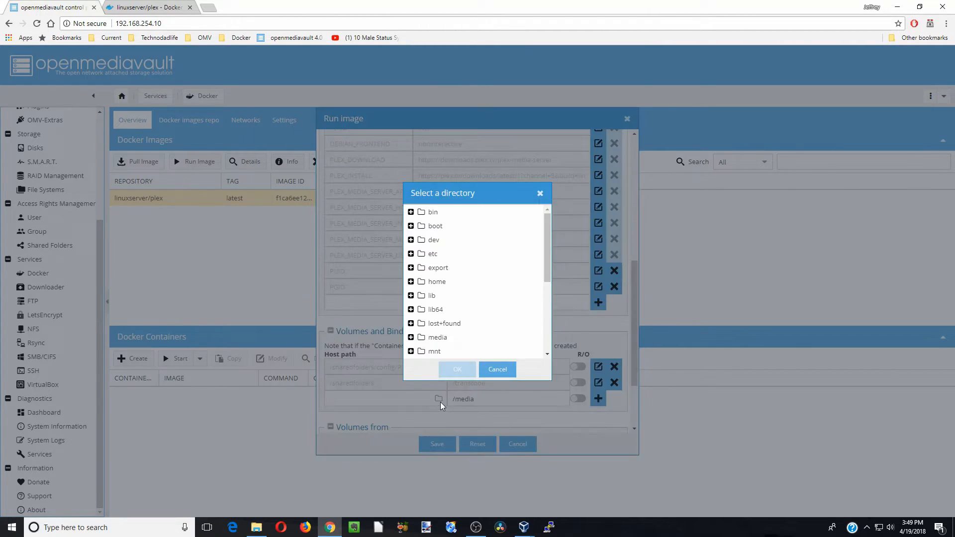
scroll(down, 3)
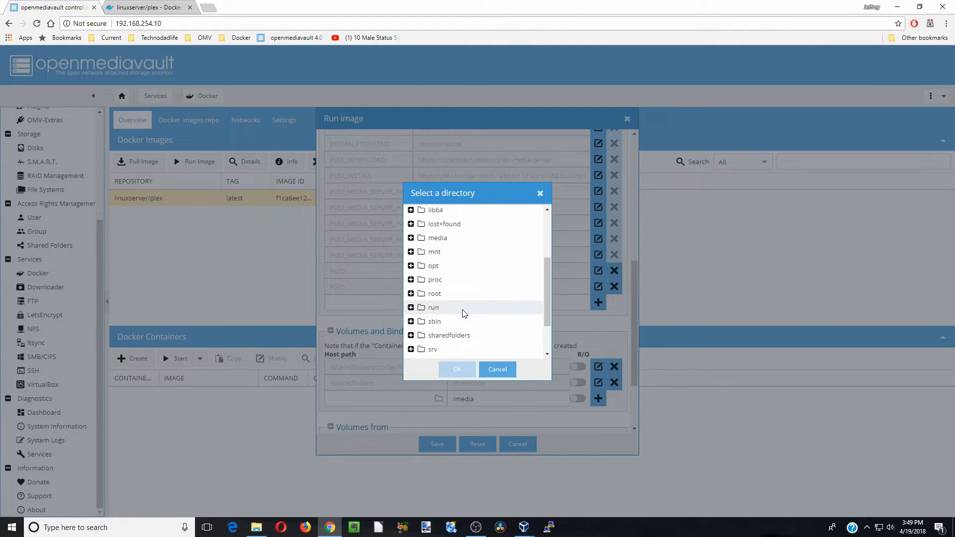
click(411, 336)
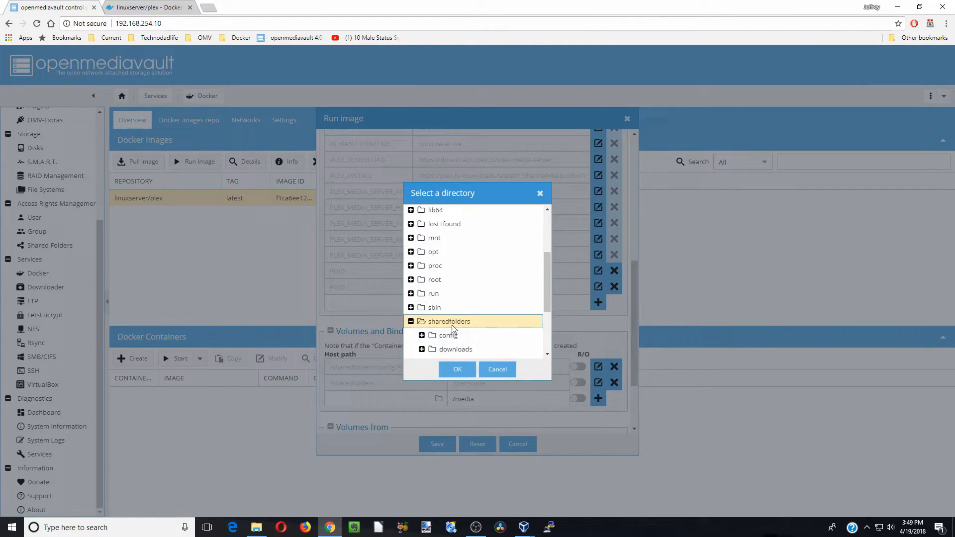
click(448, 267)
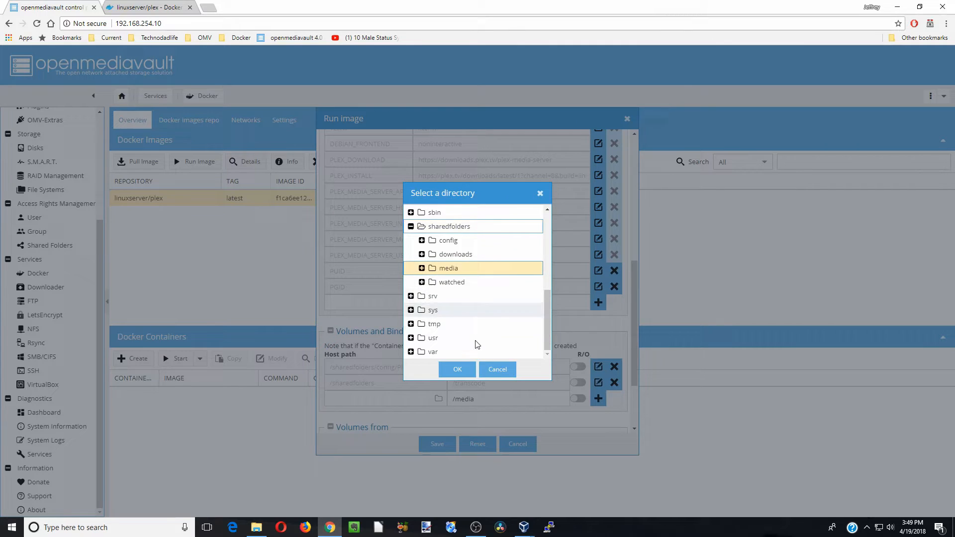
click(457, 369)
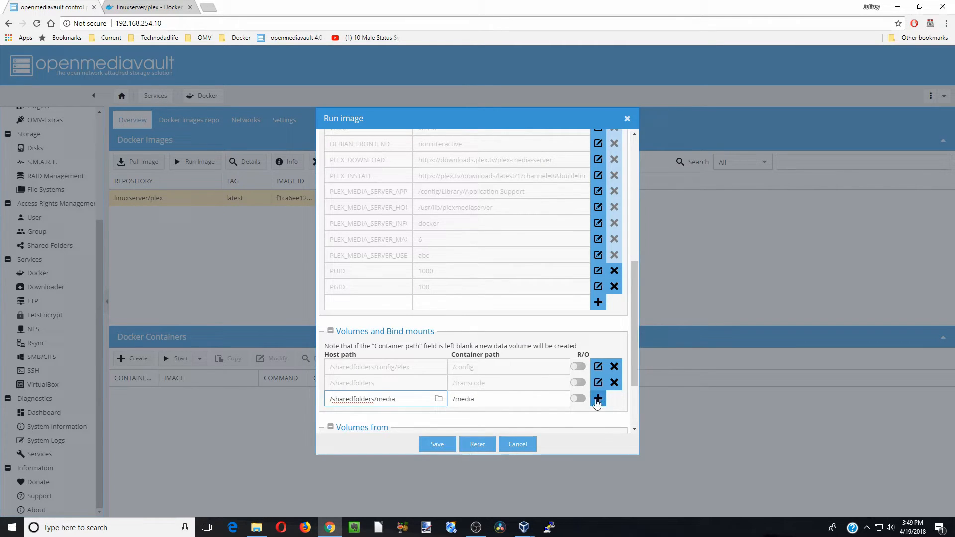
click(598, 398)
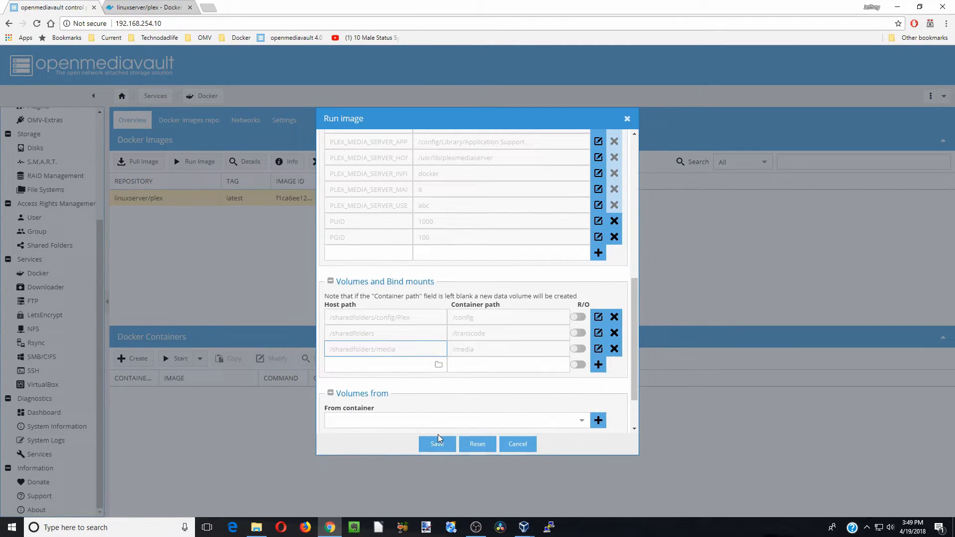
- Save the Run image form so the plex container starts, and begin opening a new tab
click(436, 444)
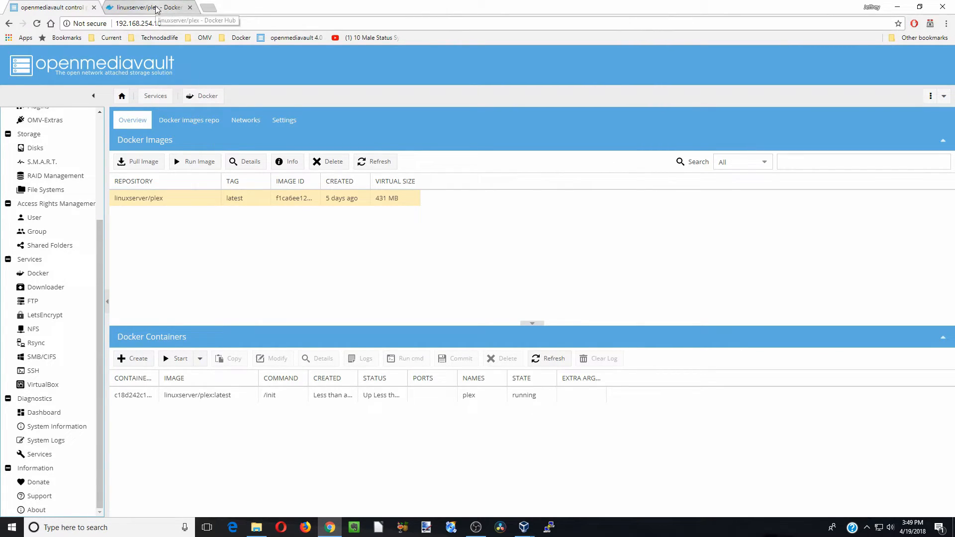
right_click(137, 22)
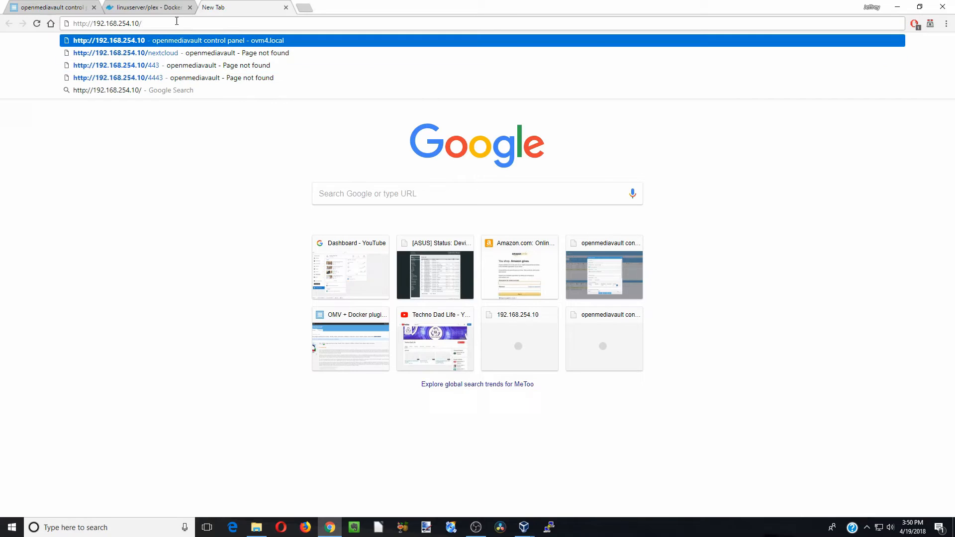
- Load 192.168.254.10:32400 to reach the Plex server, then return to the Docker Hub page
text(:)
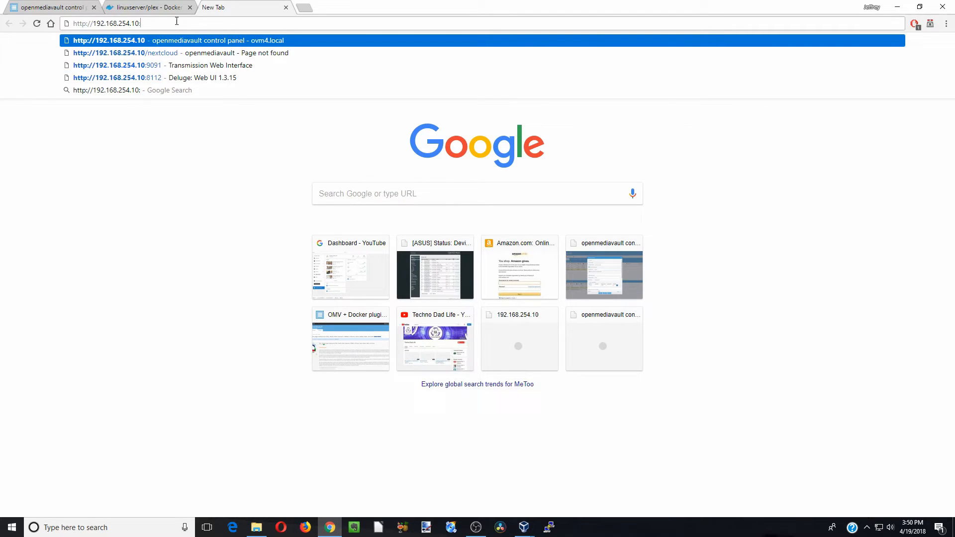
text(32400)
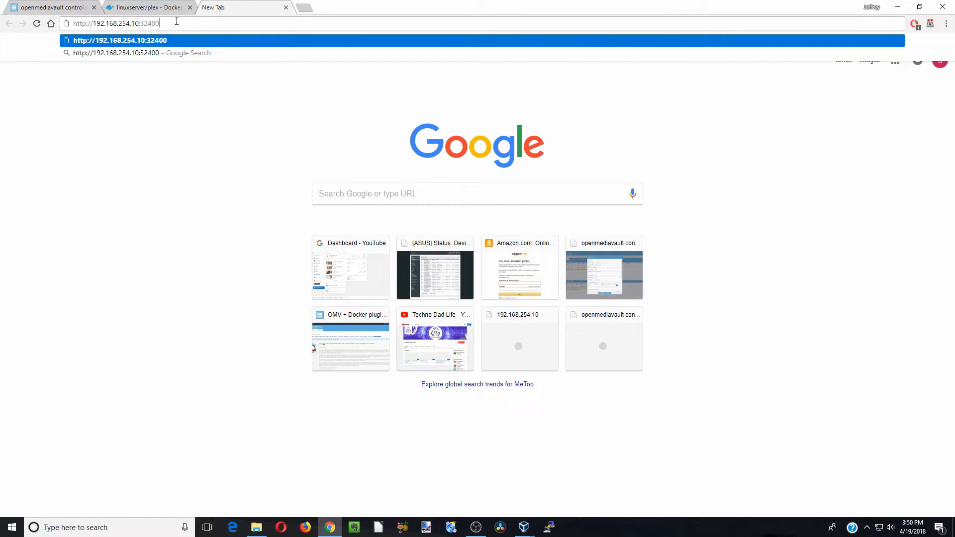
key(Enter)
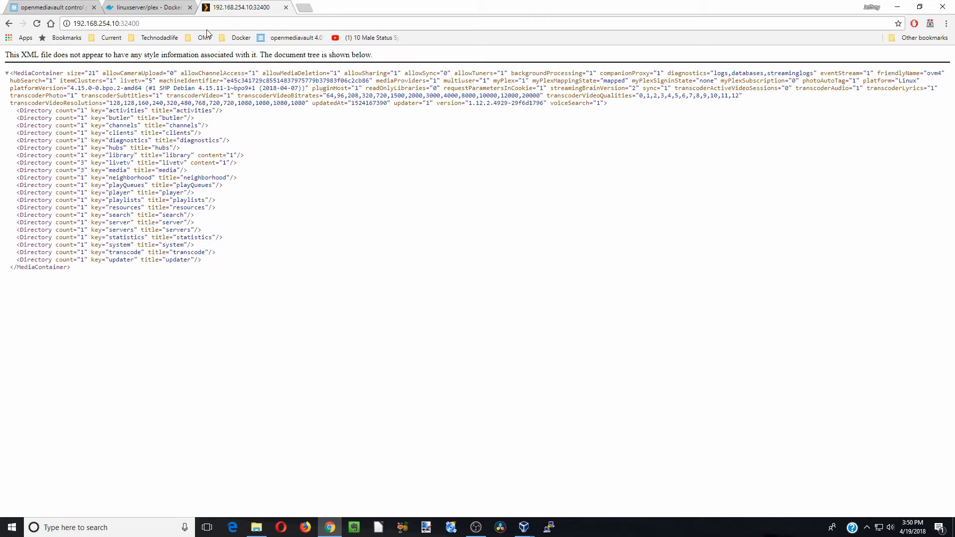
click(147, 7)
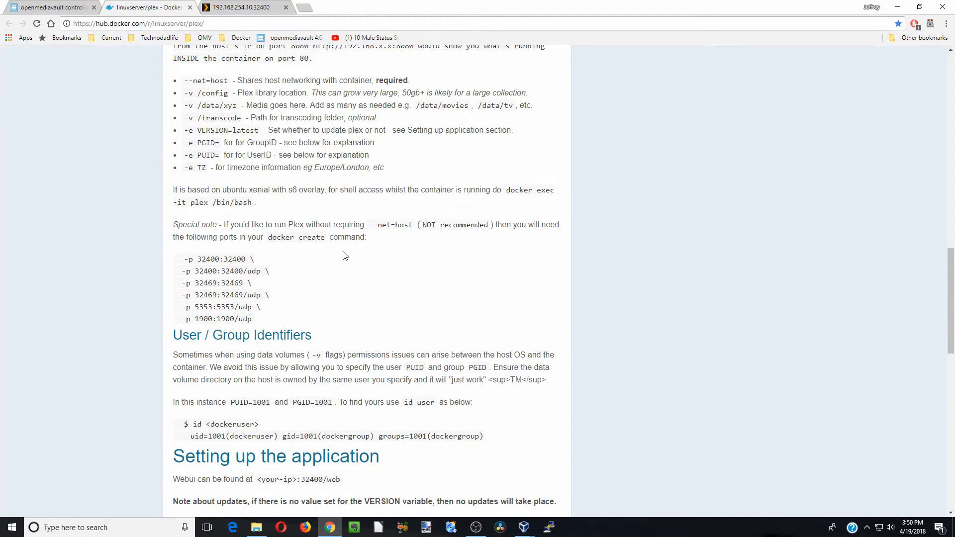
- Scroll to the image's 'Setting up the application' notes showing <your-ip>:32400/web
scroll(down, 3)
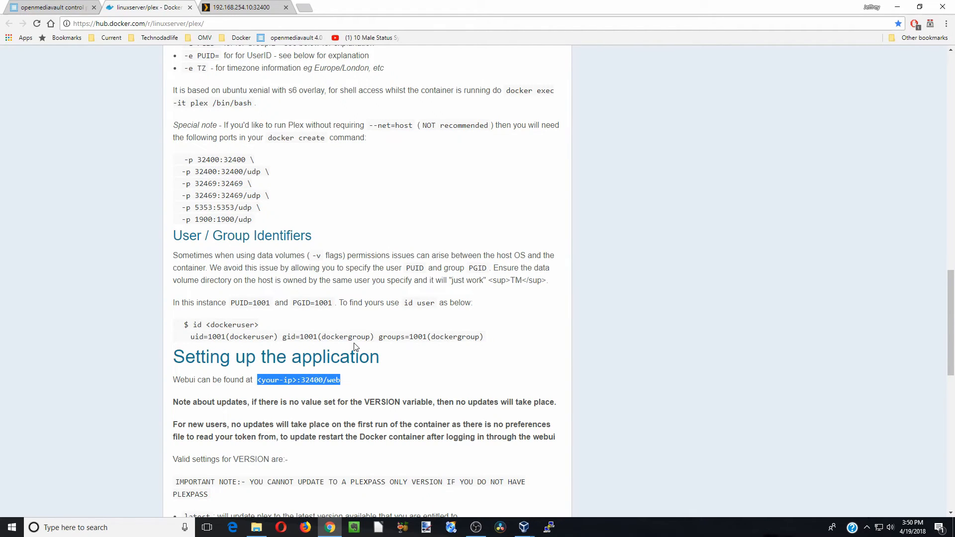
mouse_move(243, 7)
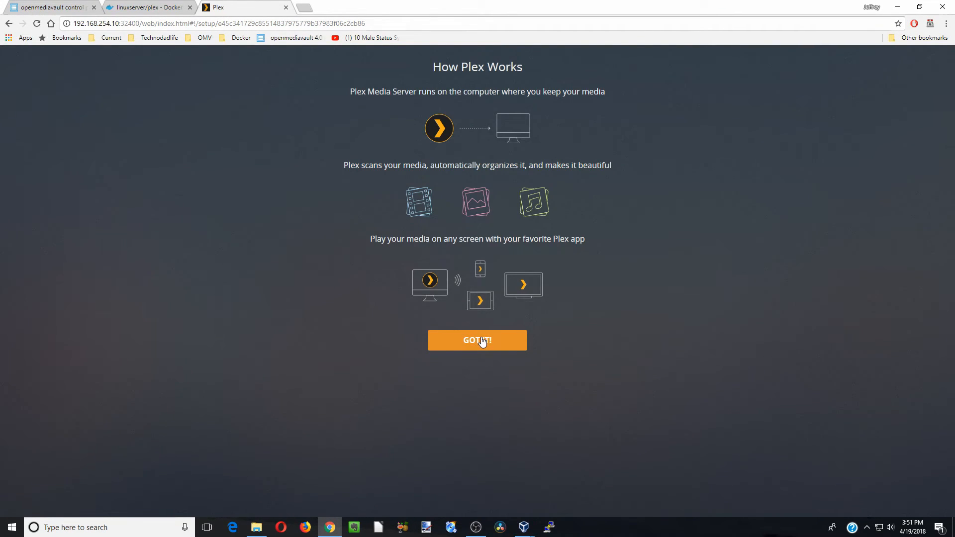
- Acknowledge the intro, dismiss the Plex Pass offer, and keep server name ovm4
click(476, 340)
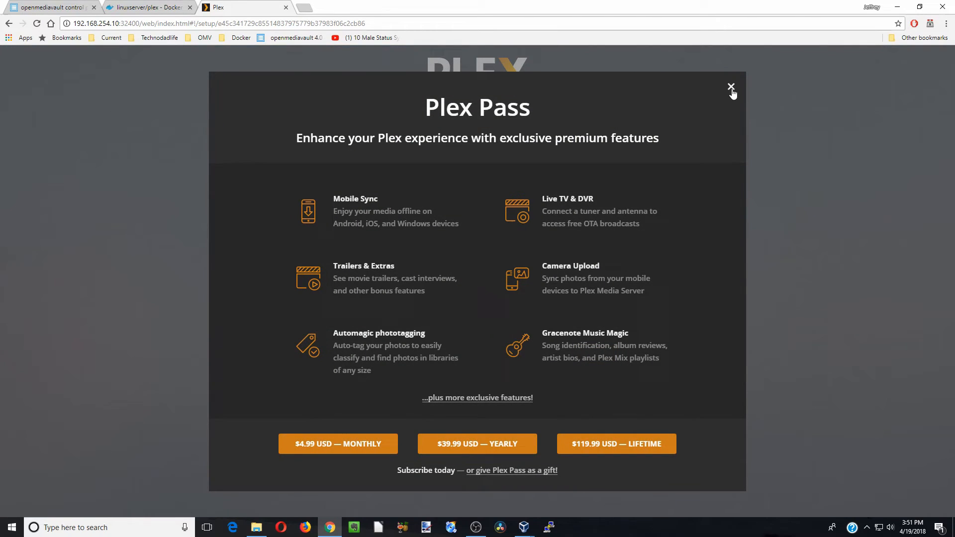
click(731, 87)
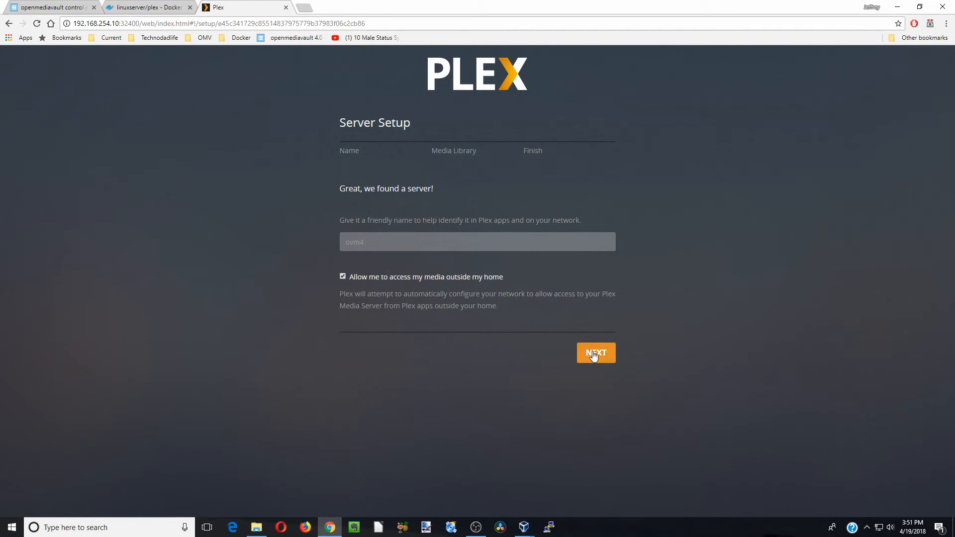
click(595, 353)
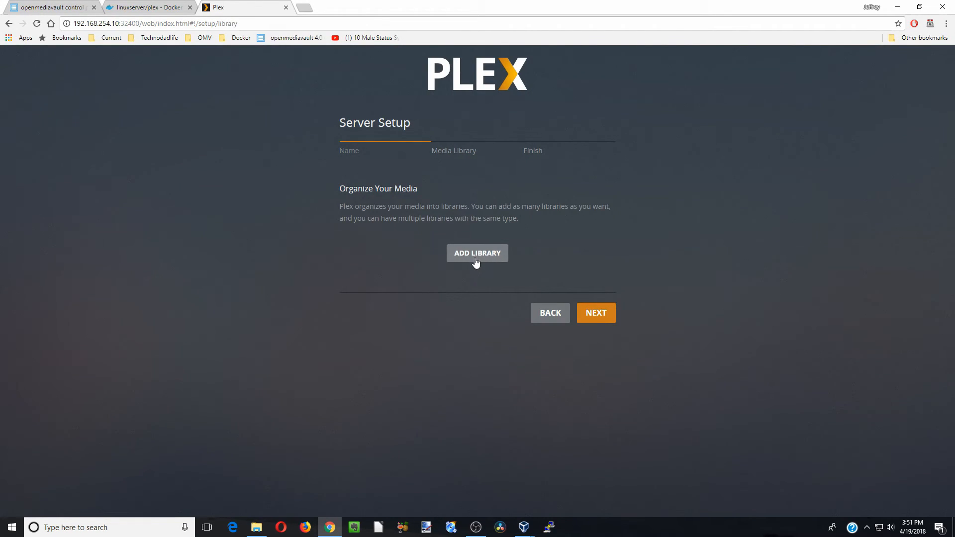
- Create a Movies library on /media/Movies and complete the ovm4 server setup
click(477, 253)
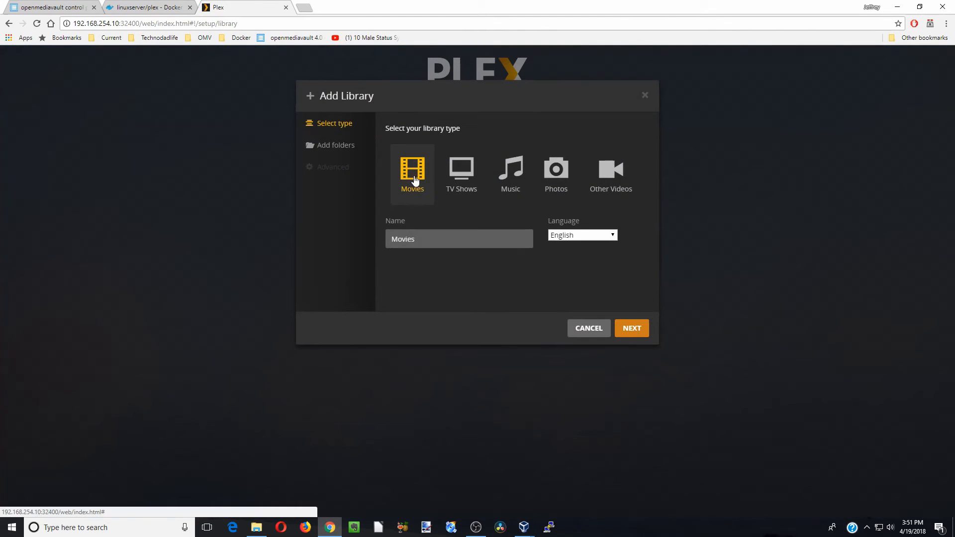
click(631, 328)
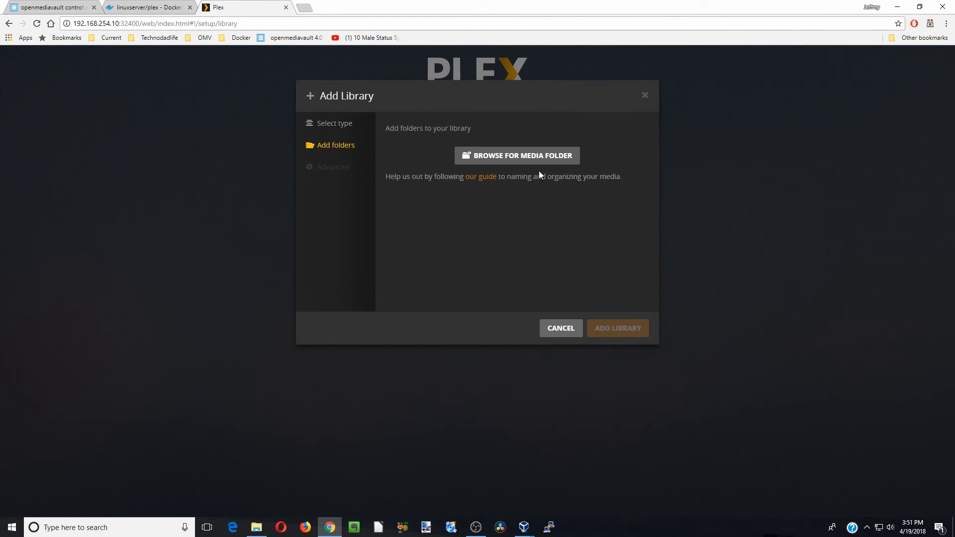
mouse_move(516, 155)
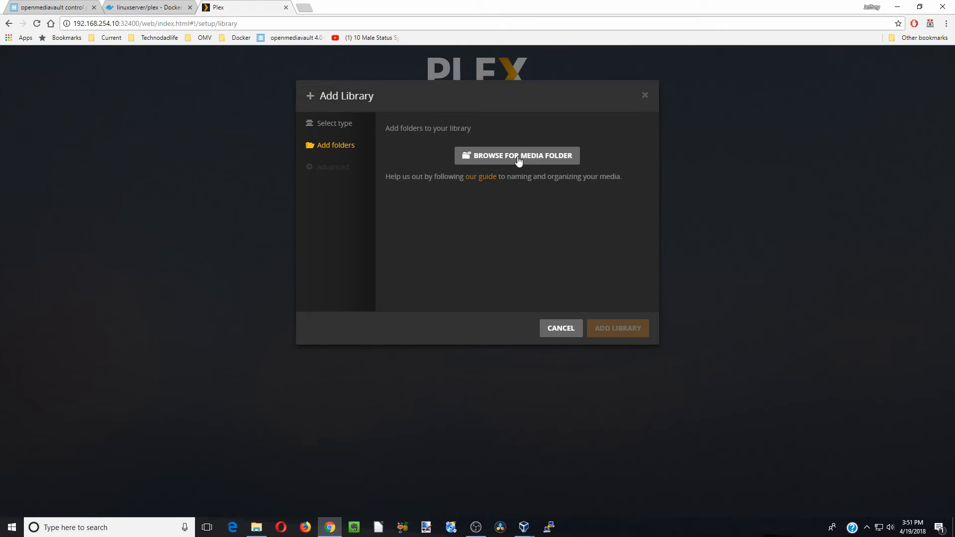
click(516, 155)
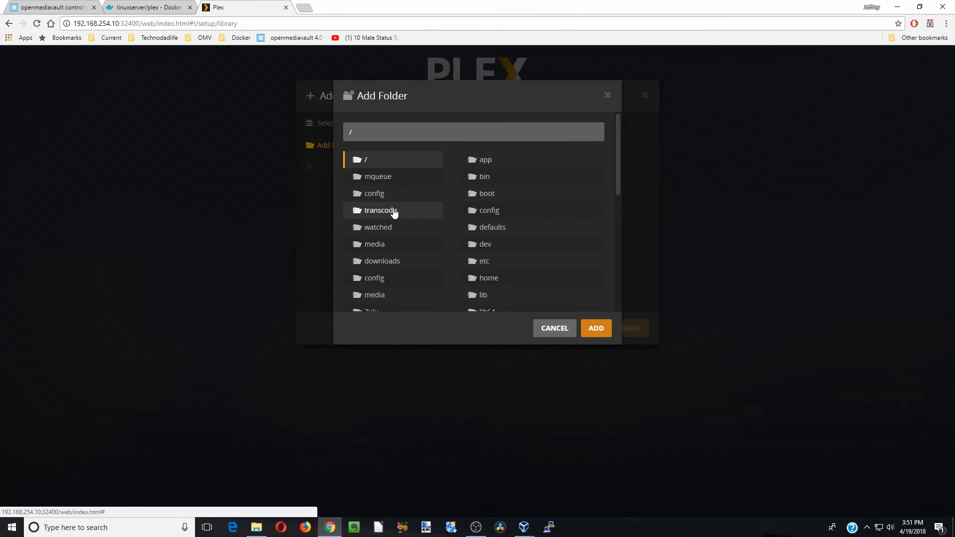
click(375, 244)
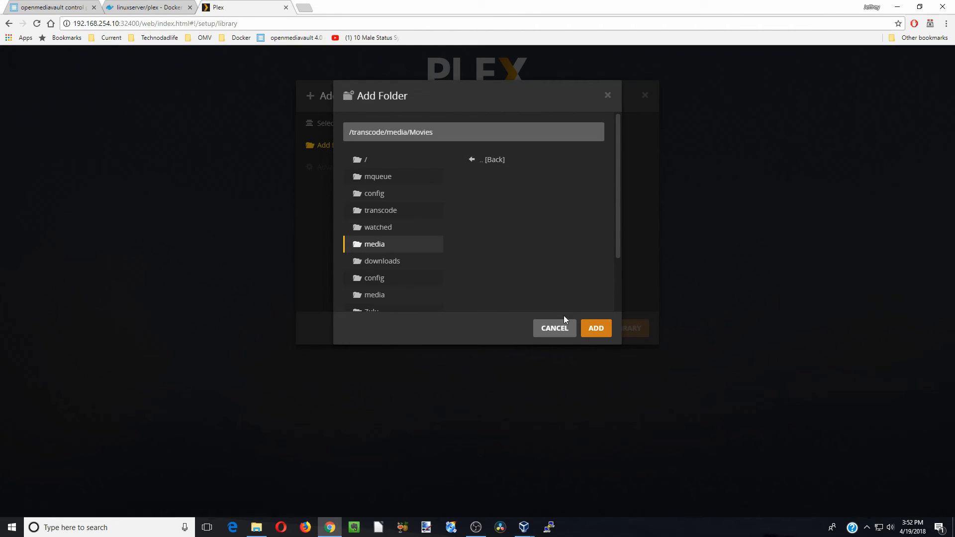
click(595, 328)
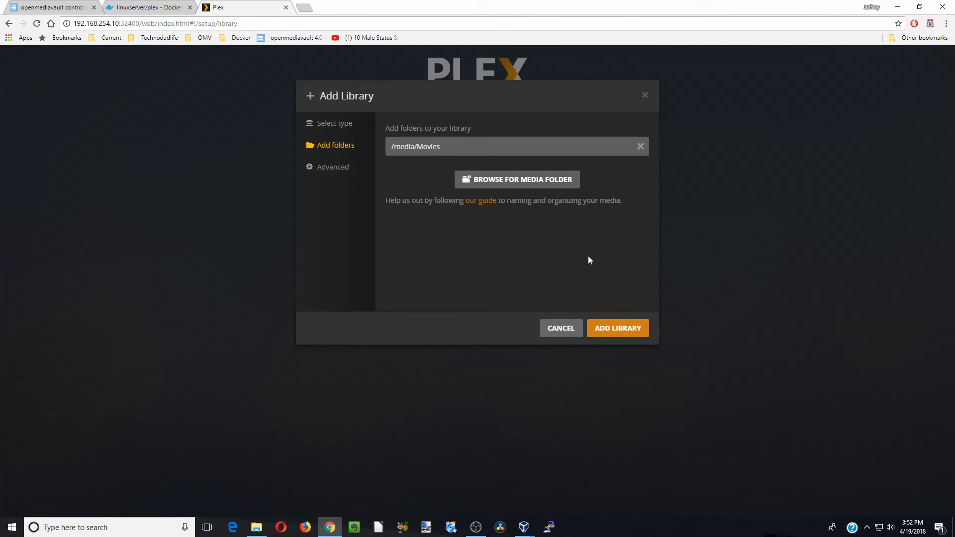
click(617, 328)
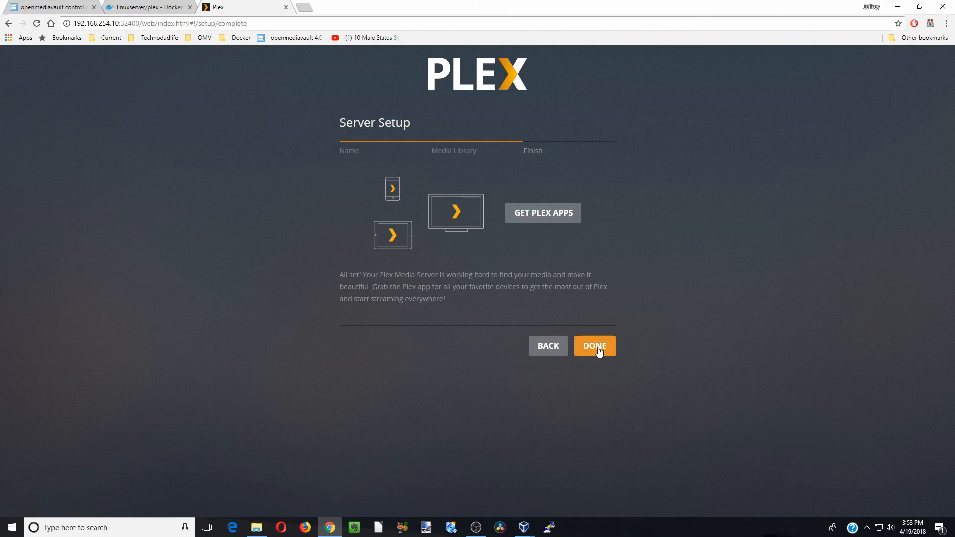
click(594, 345)
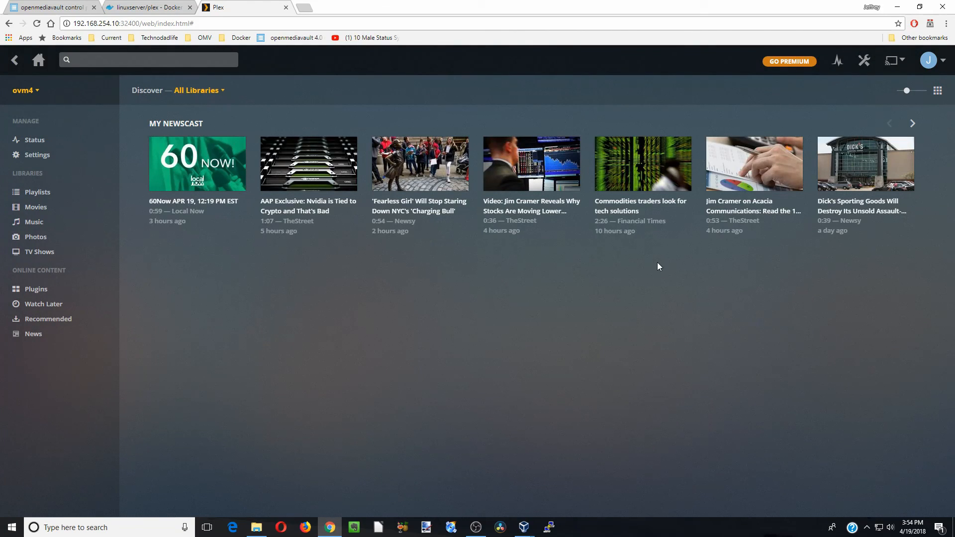